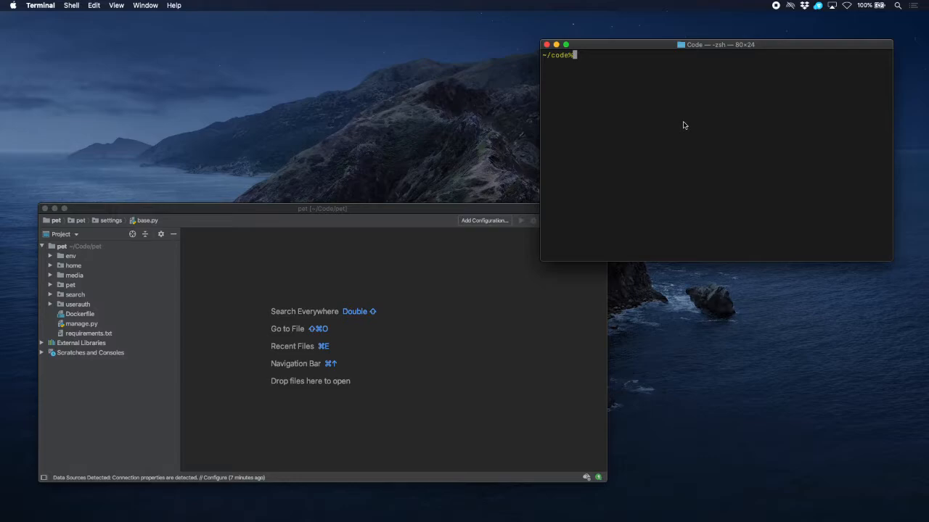
mouse_move(651, 96)
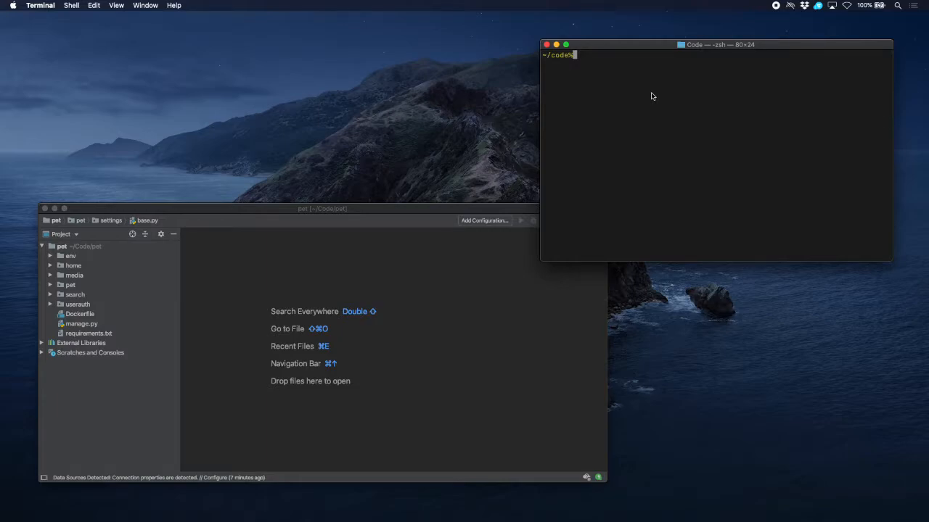
- Change the shell's working directory into the pet project folder
text(cd pet)
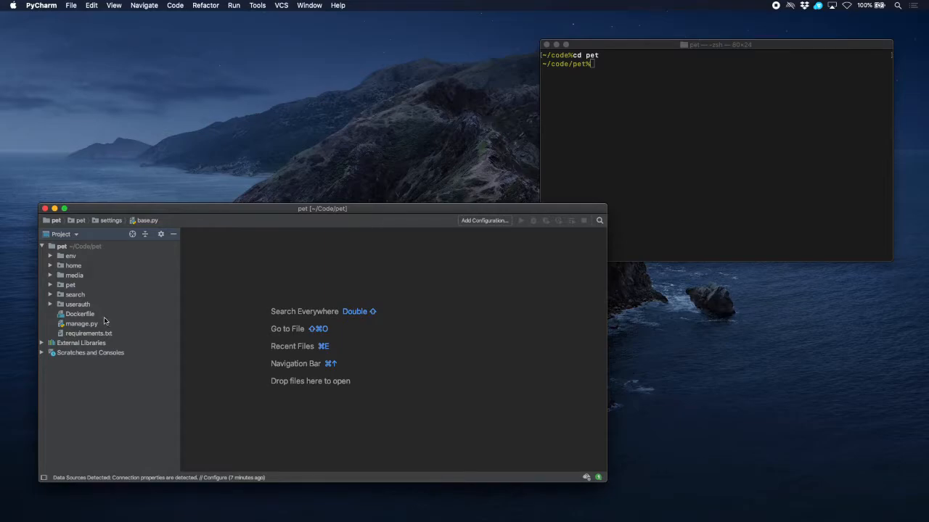
- Create a new README.md file in the pet project root
click(61, 247)
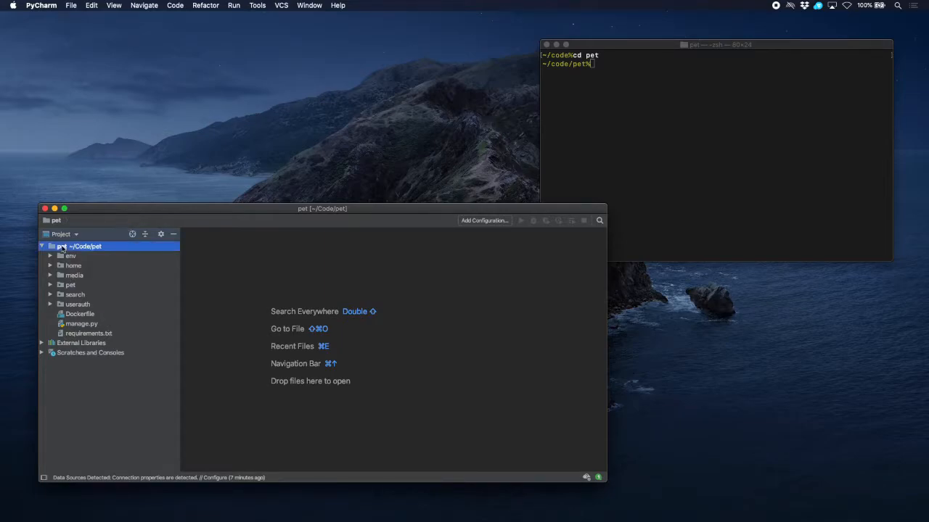
right_click(83, 246)
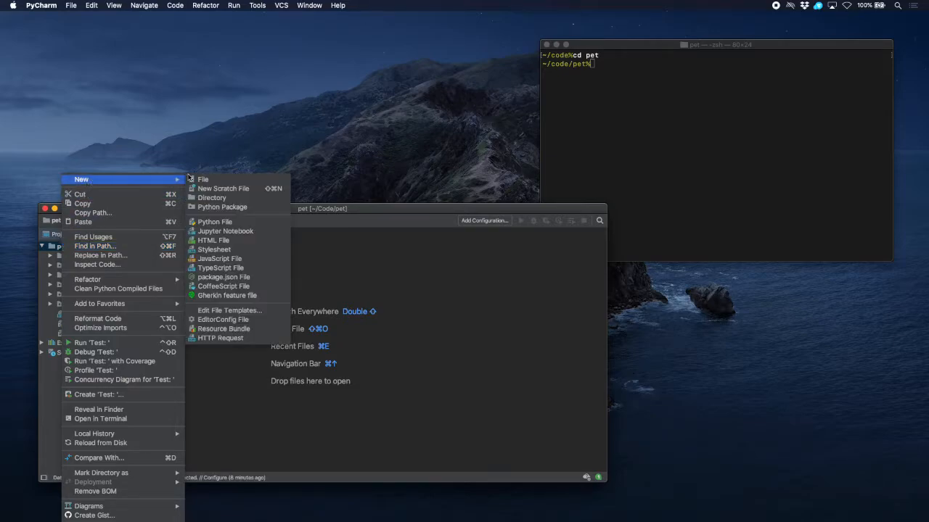
click(203, 180)
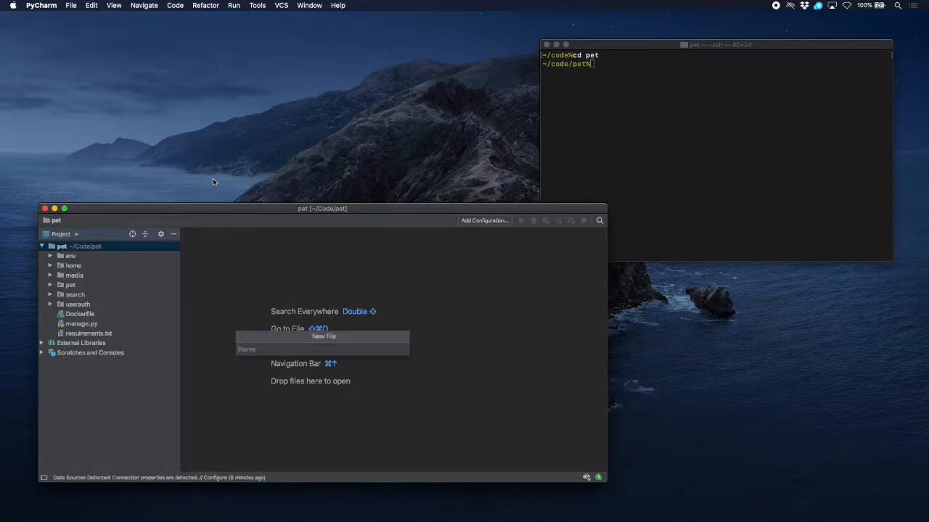
text(README)
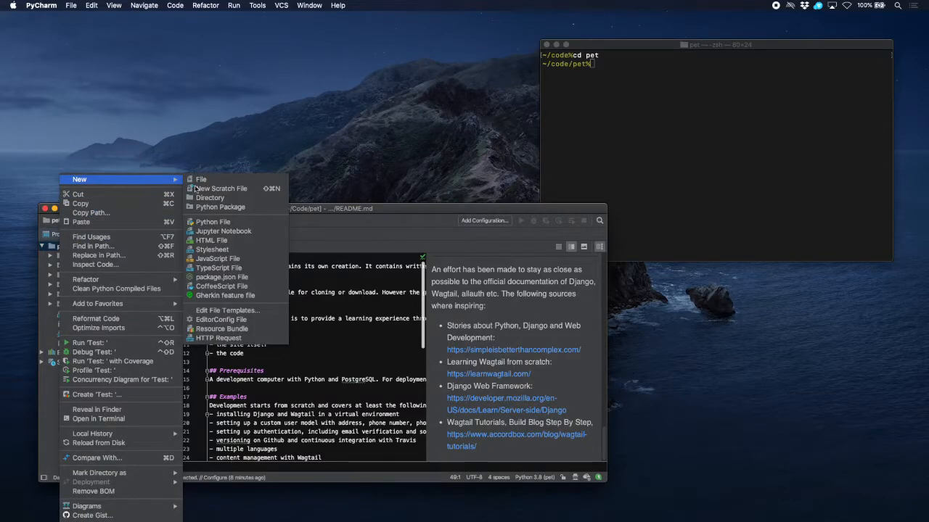
- Create an empty MIT-LICENSE.txt file in the pet project root
click(201, 180)
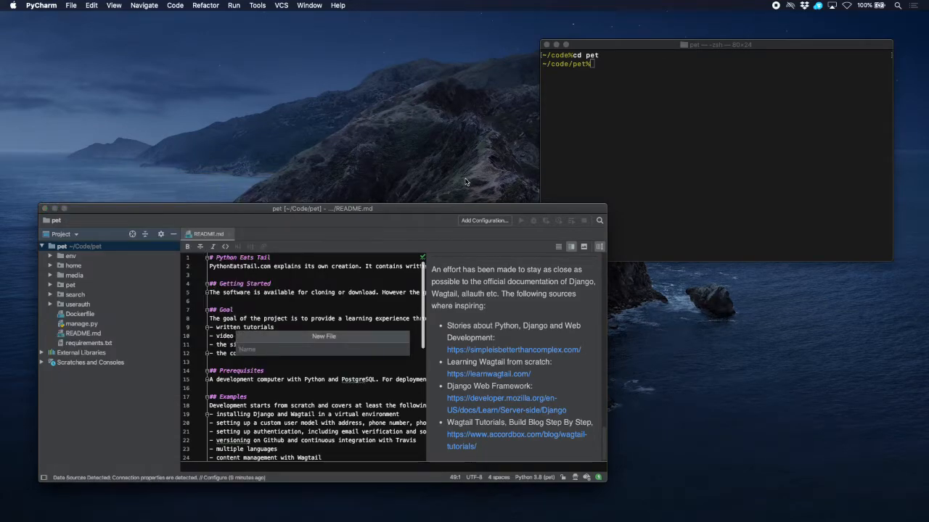
text(MIT-)
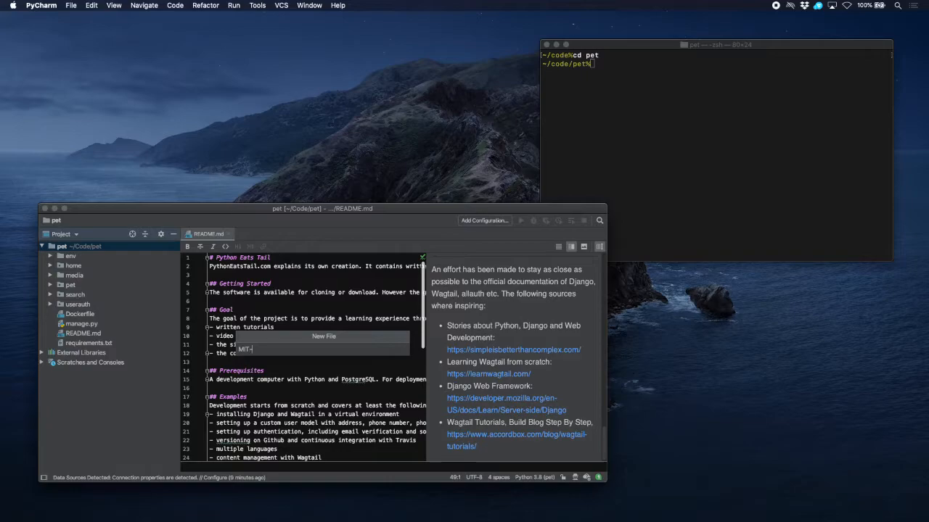
text(LICENSE)
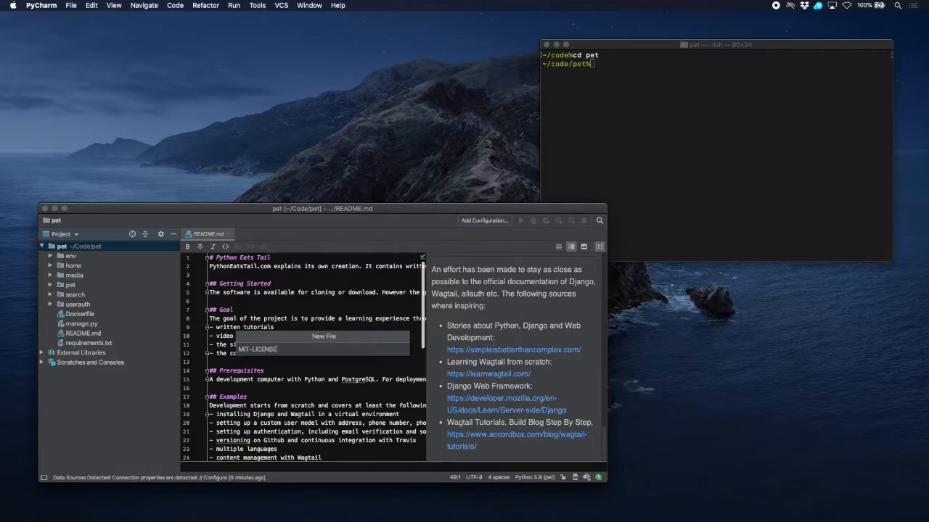
text(.txt)
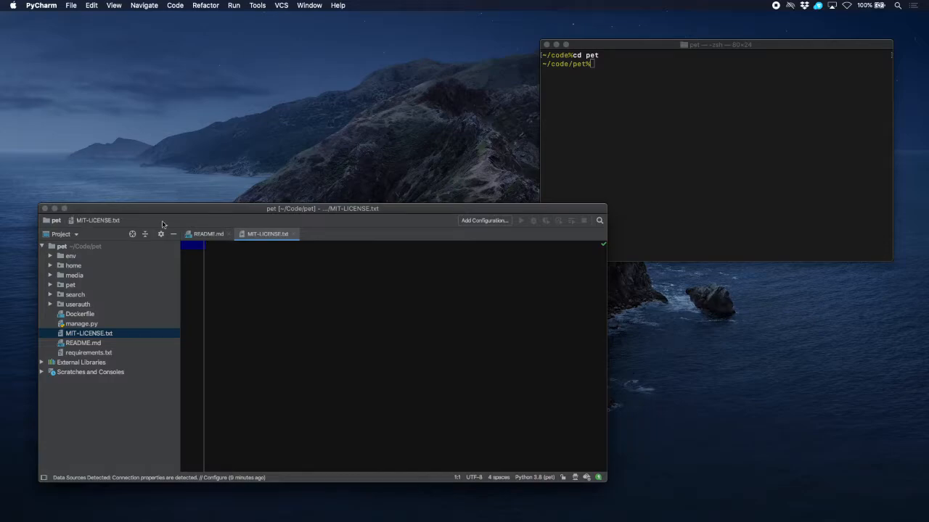
mouse_move(227, 517)
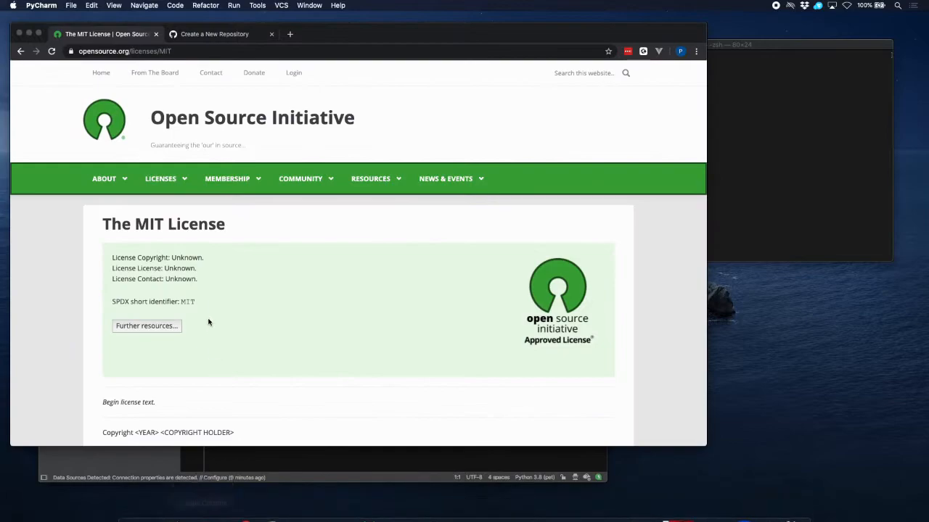
- Select the full MIT License text on the opensource.org page for copying
scroll(down, 3)
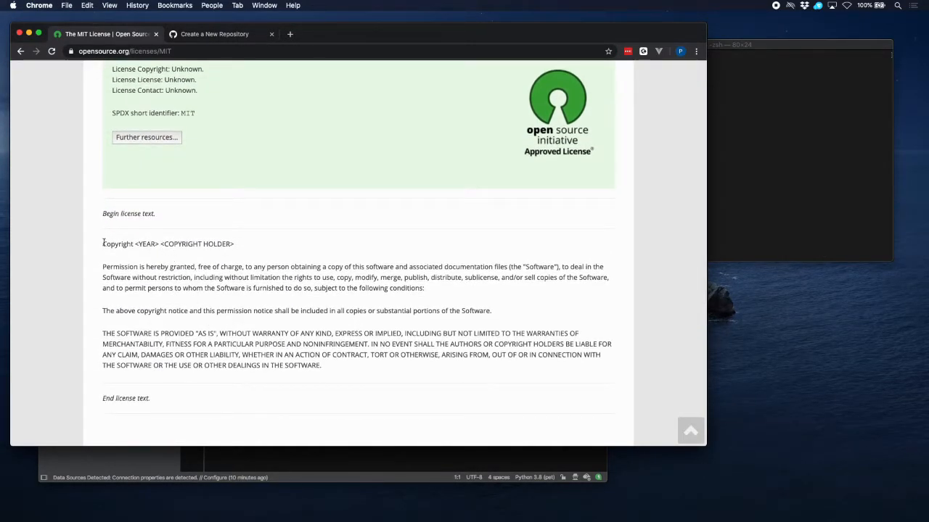
drag(102, 244, 322, 366)
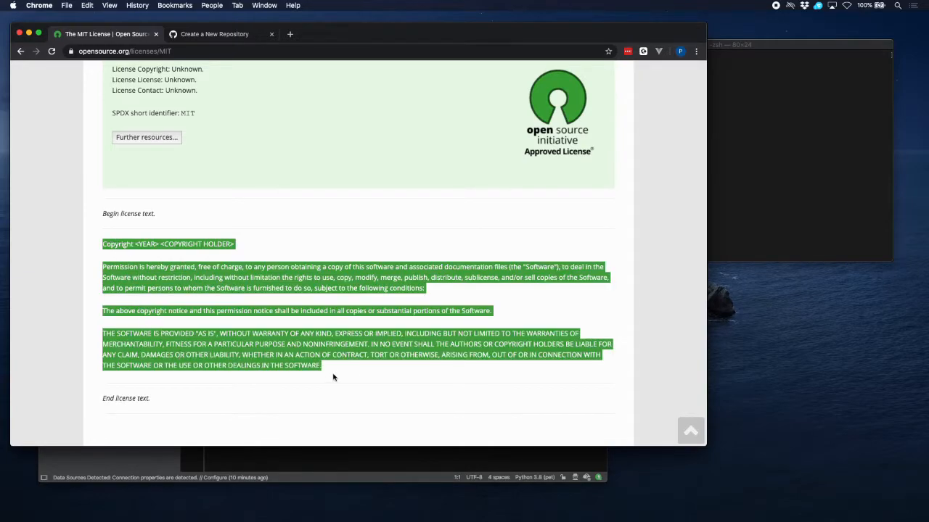
mouse_move(357, 377)
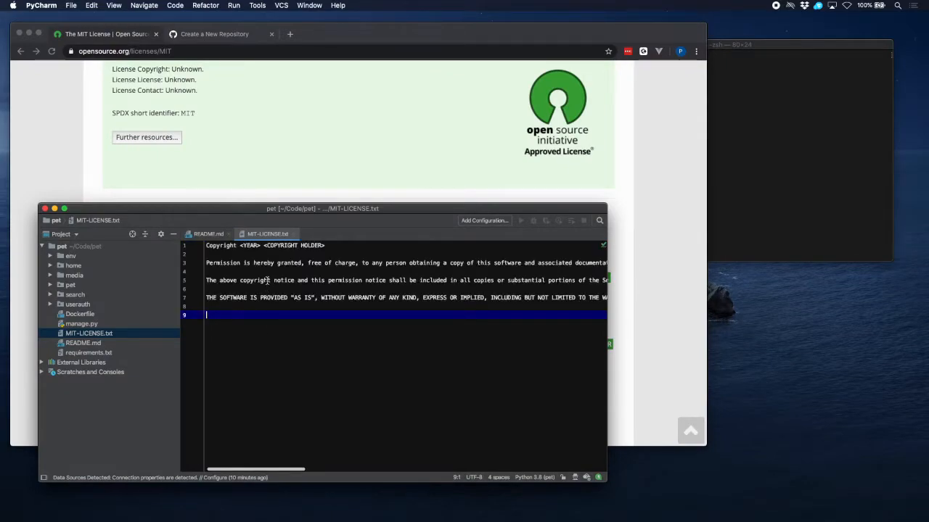
- Fill the license placeholders with year 2020 and copyright holder Paul Smith
double_click(250, 245)
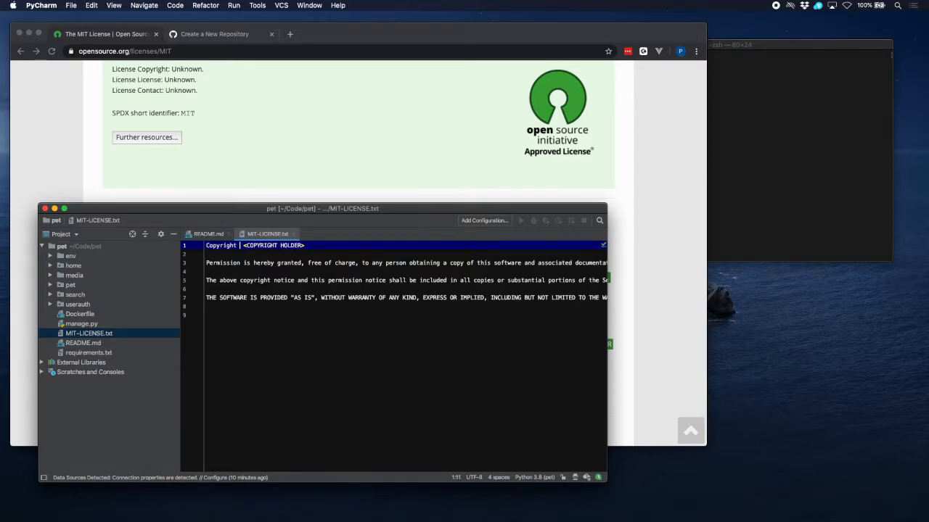
text(2020)
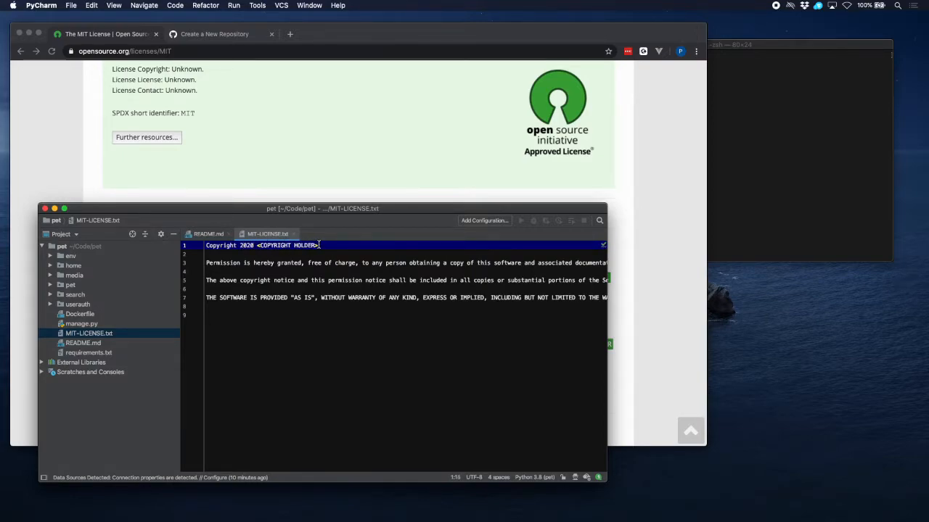
double_click(287, 245)
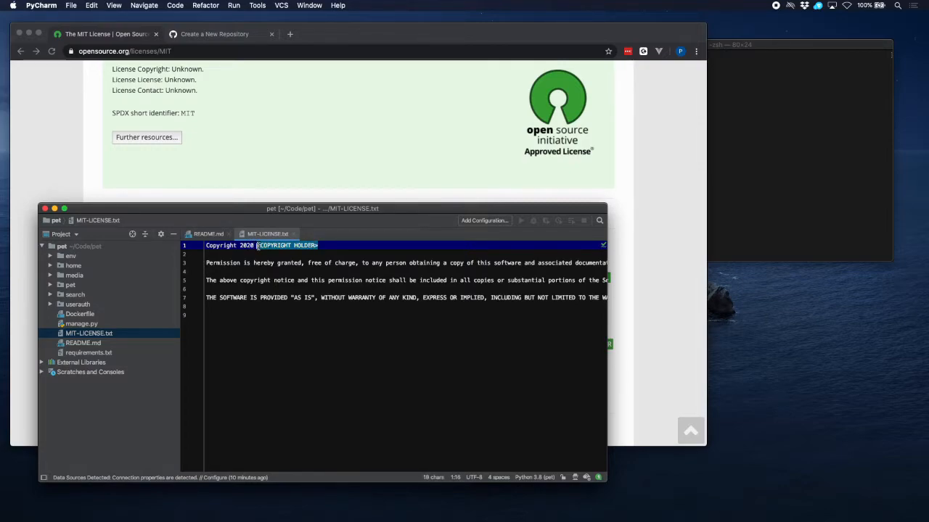
text(Paul Smith)
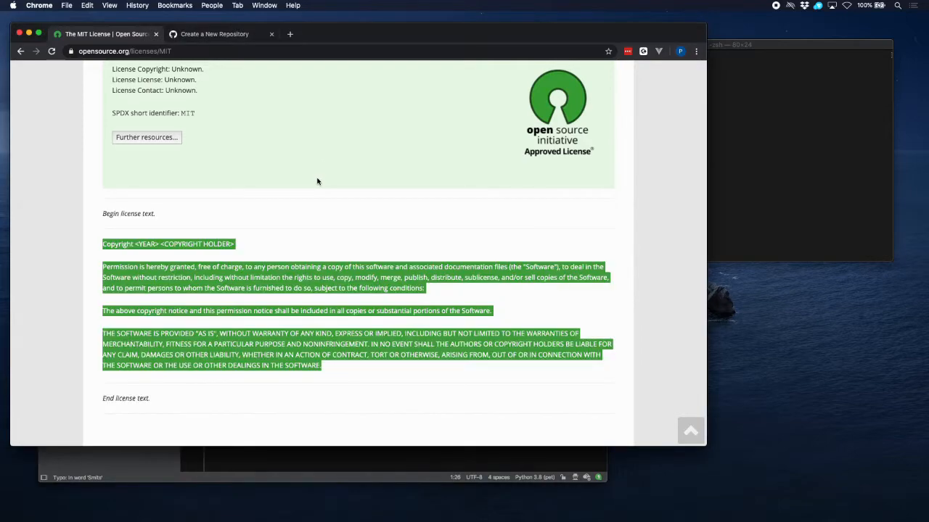
mouse_move(304, 138)
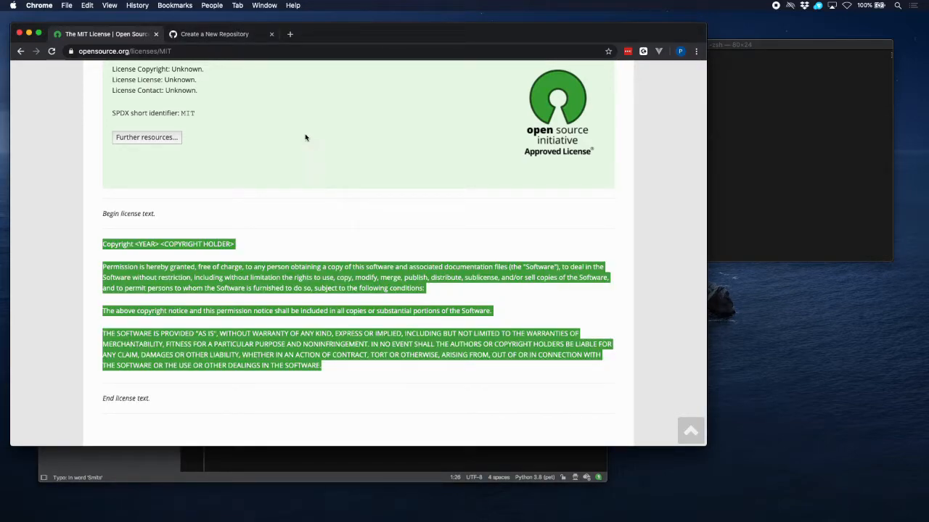
- Create a public GitHub repository named pet described as 'Python eats tail'
click(214, 35)
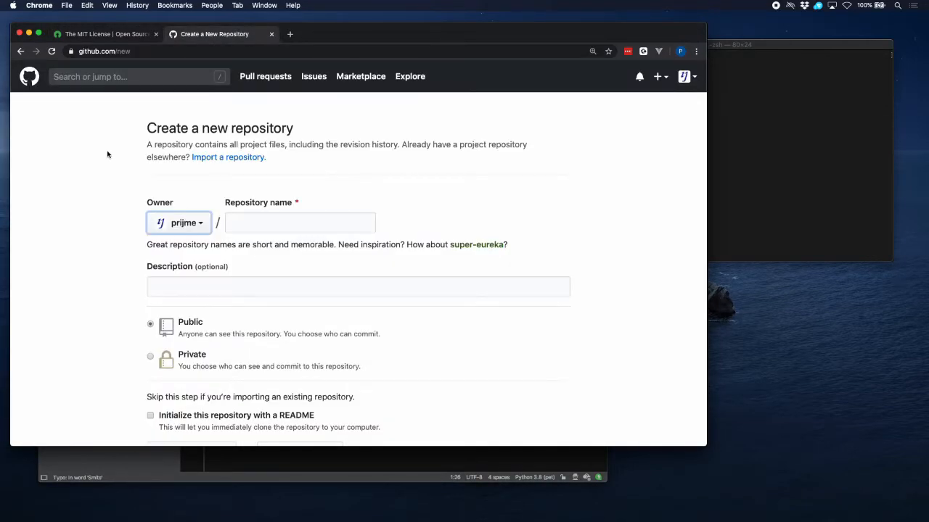
mouse_move(180, 122)
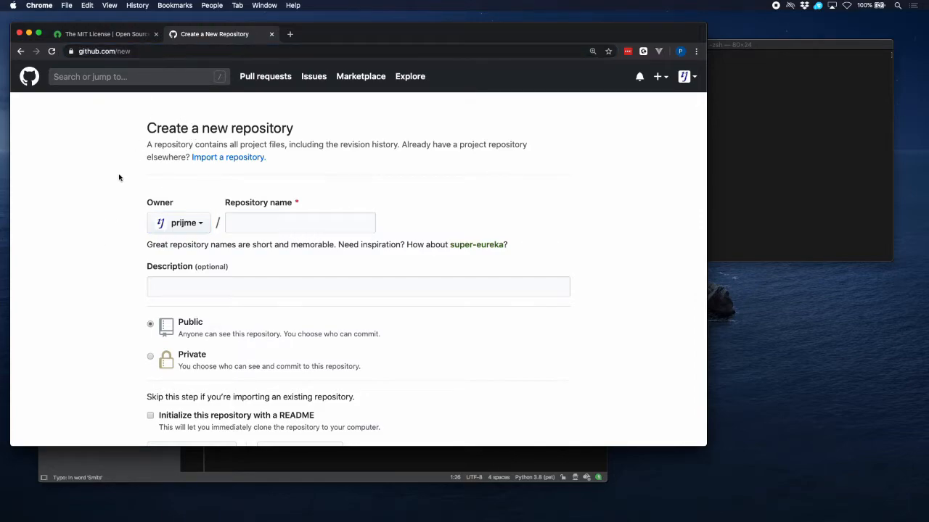
click(299, 222)
text(pet)
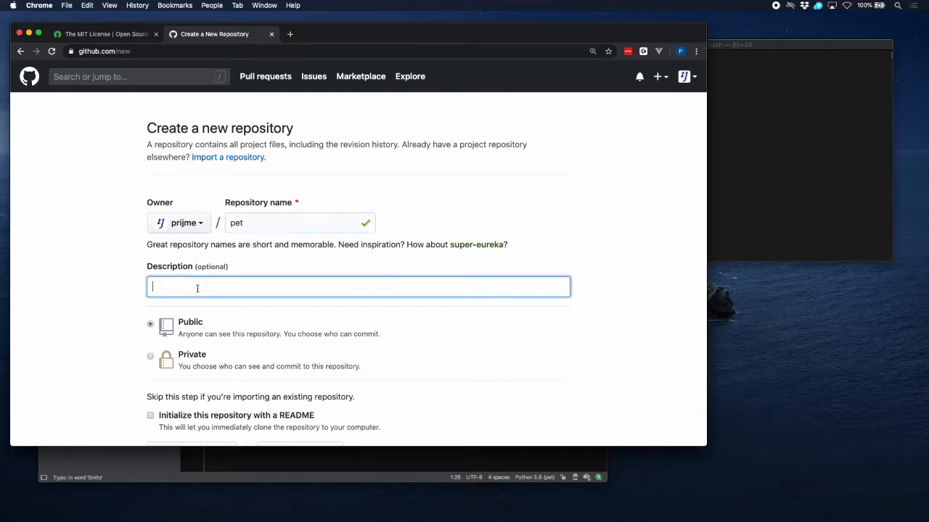
text(Python)
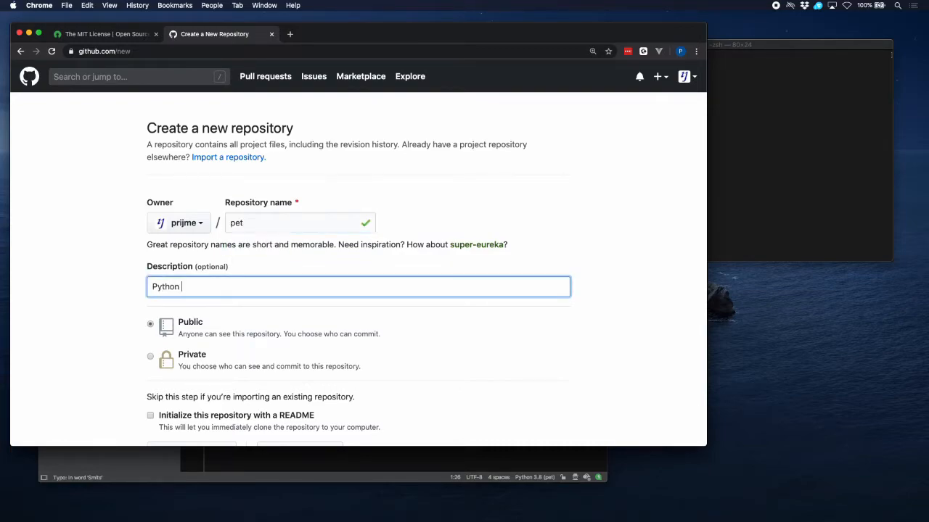
text(eats tail)
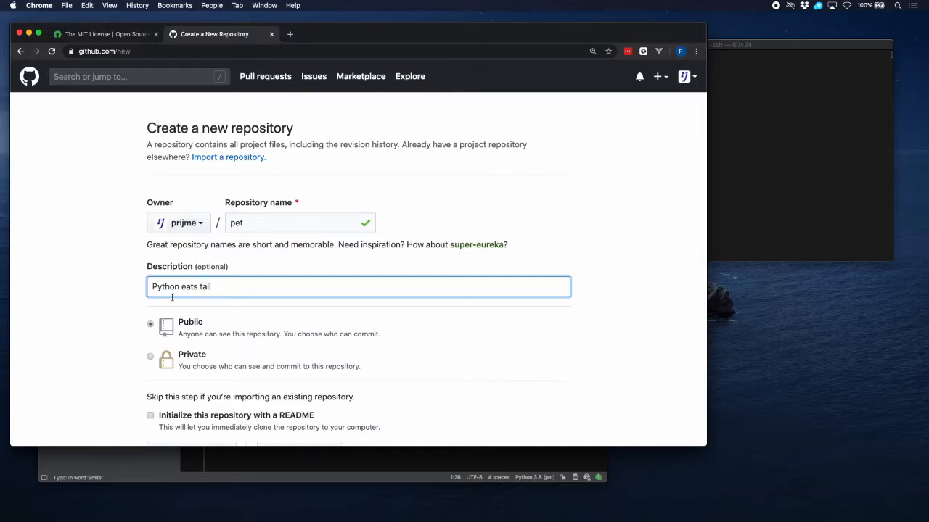
scroll(down, 3)
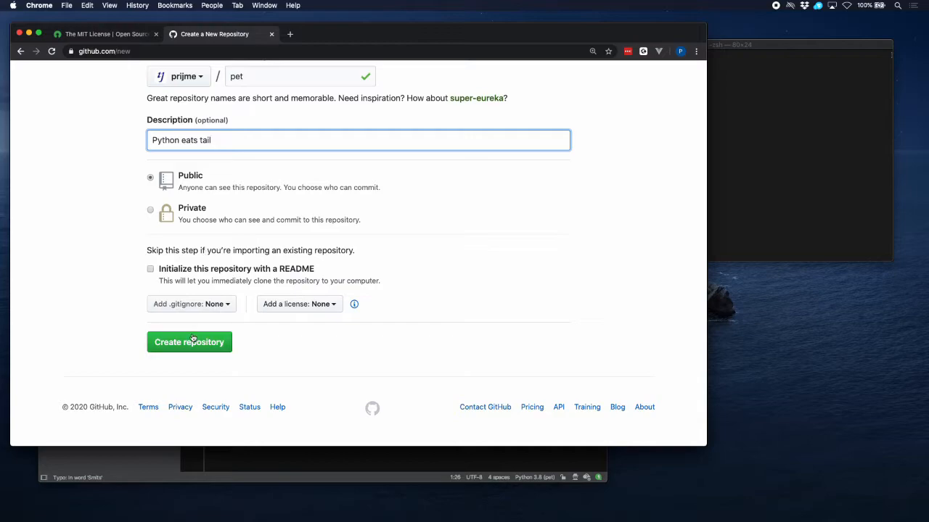
click(189, 342)
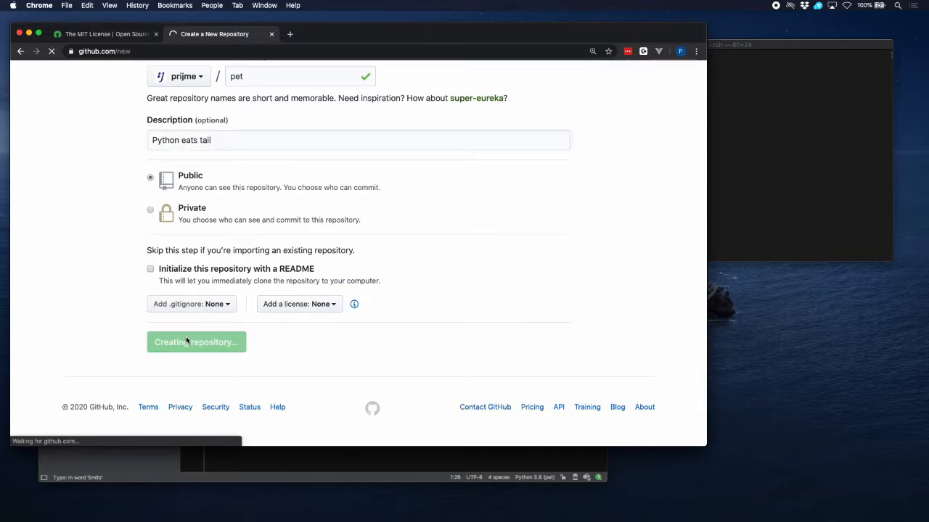
click(196, 343)
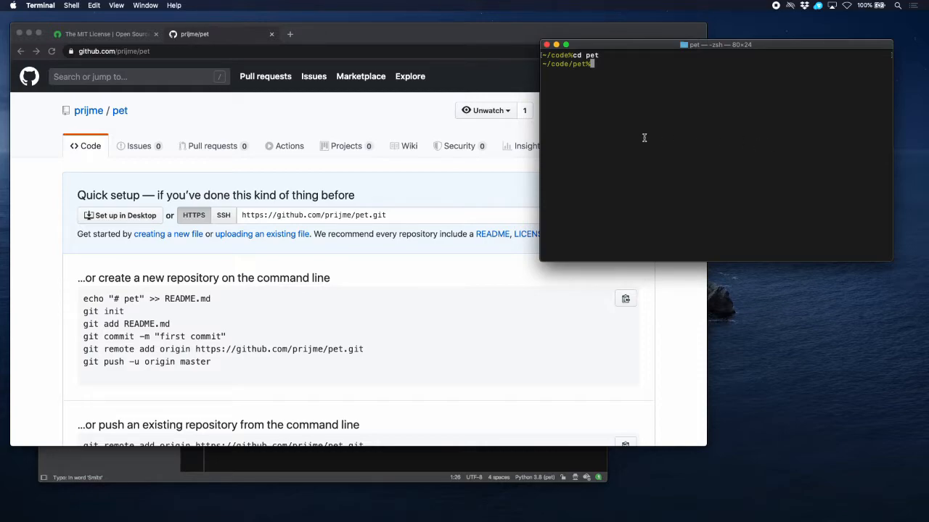
text(git init)
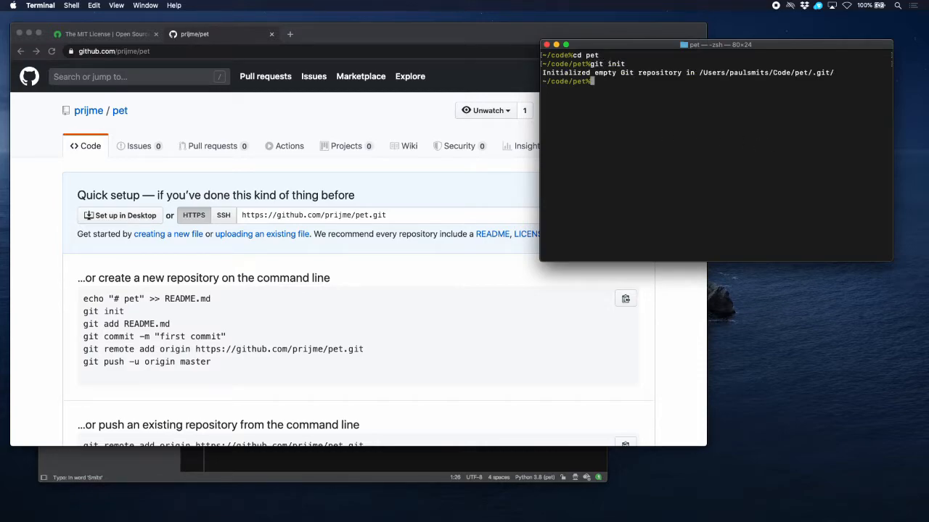
text(git remote add origin)
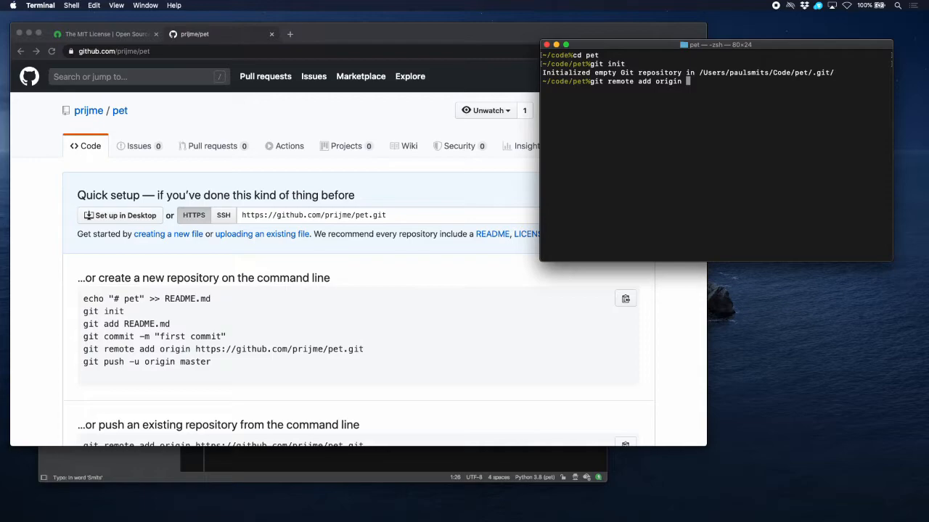
text(https://github.com/prijme/pet.git)
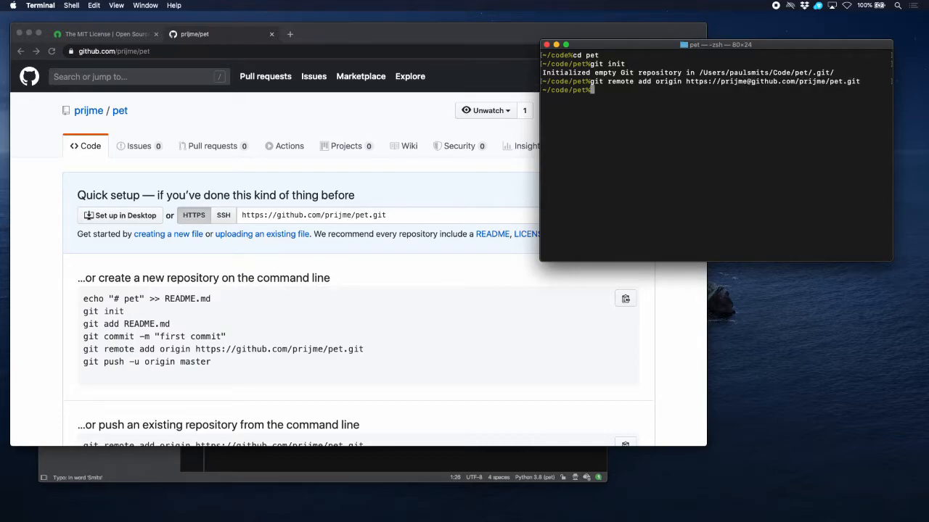
text(git)
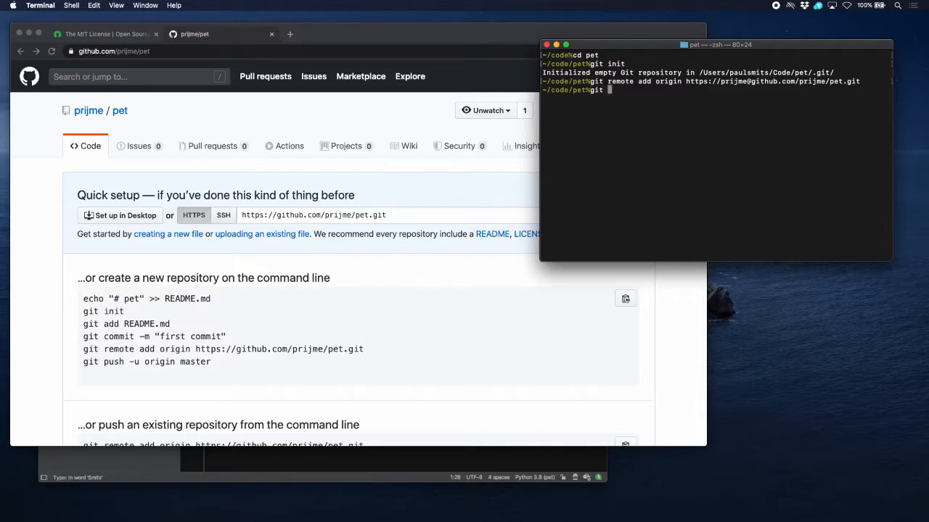
text(remote -v)
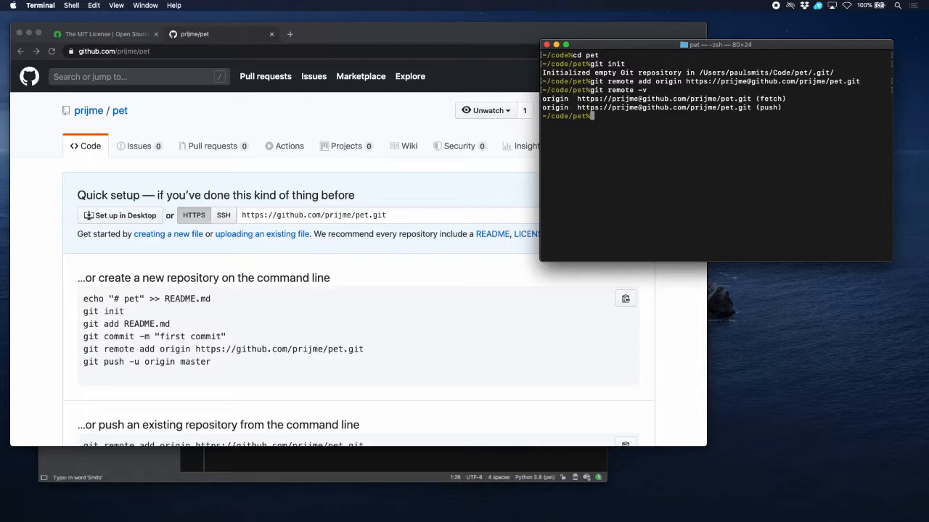
mouse_move(618, 215)
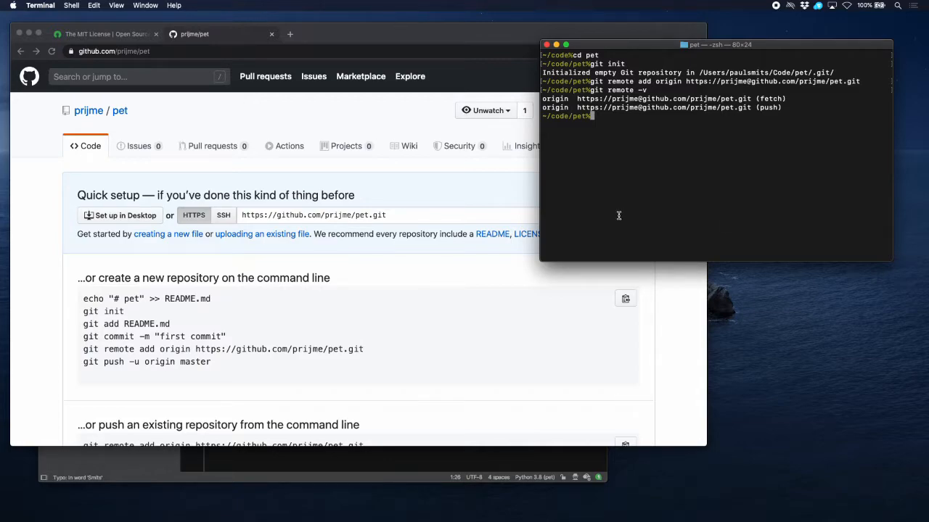
mouse_move(348, 462)
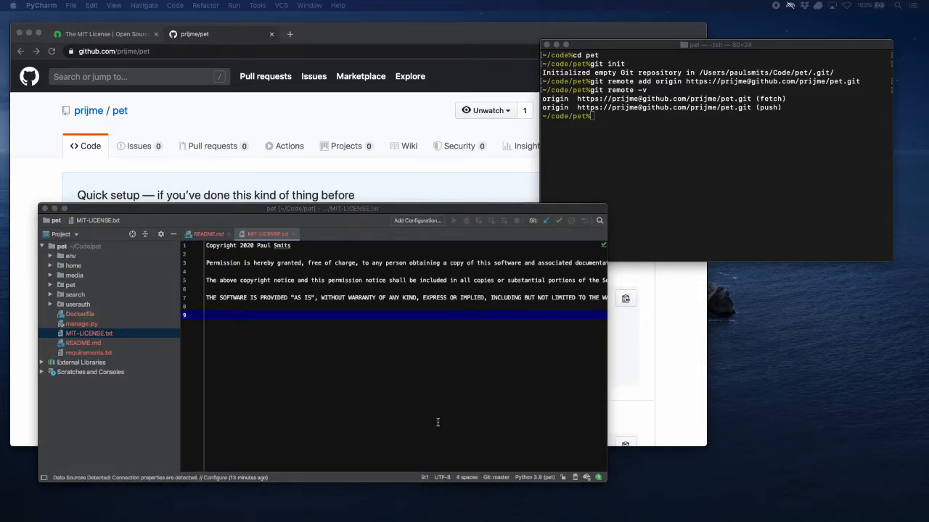
- Paste the copied .gitignore into the pet root and add it to Git
click(84, 247)
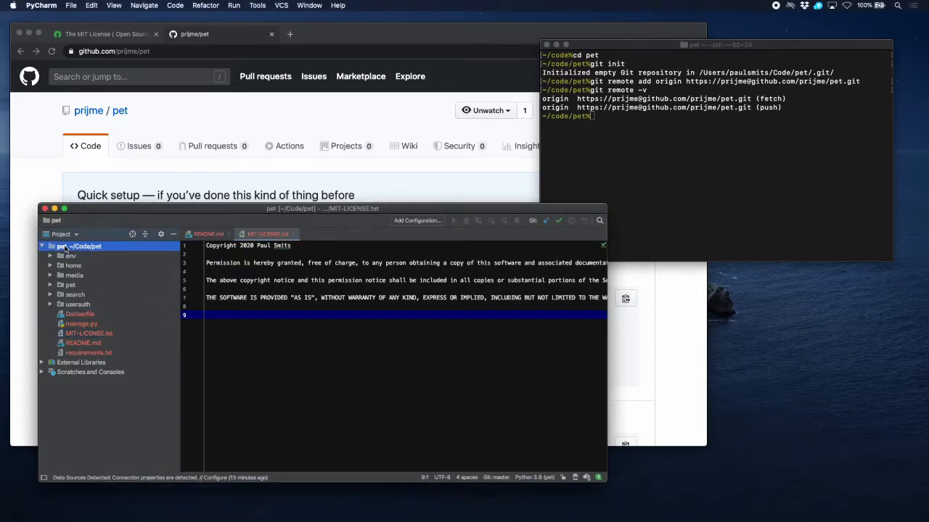
right_click(79, 247)
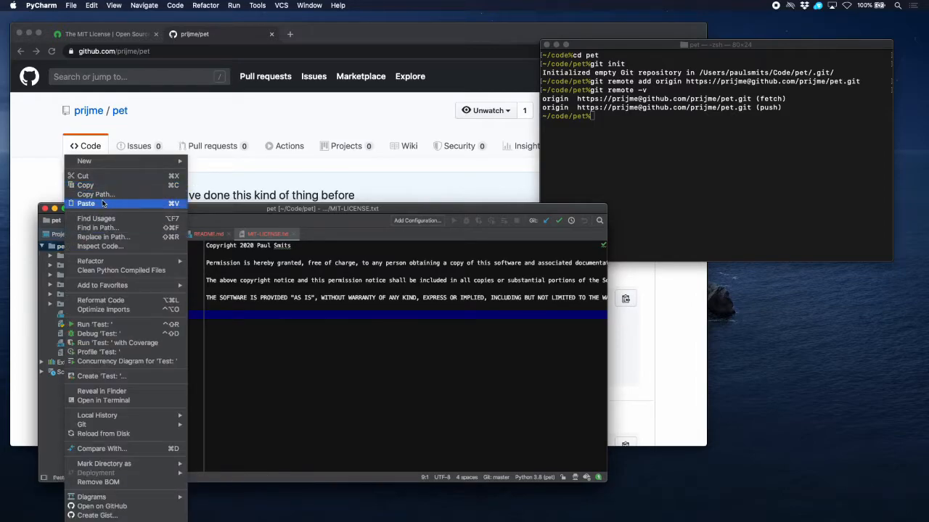
click(86, 204)
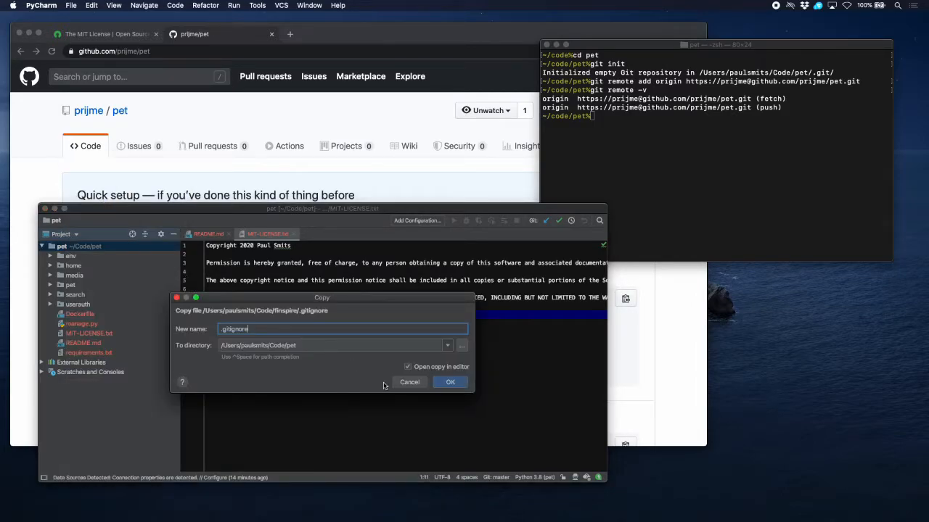
click(450, 383)
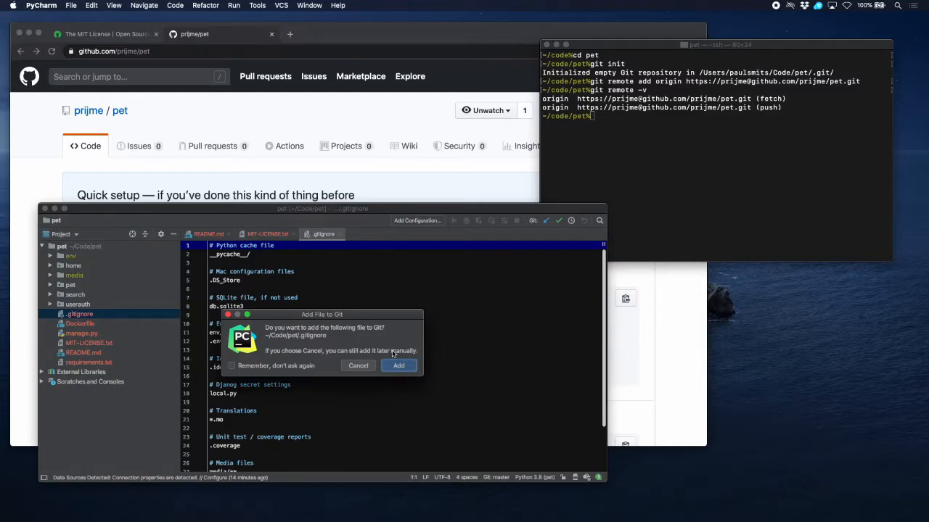
click(397, 365)
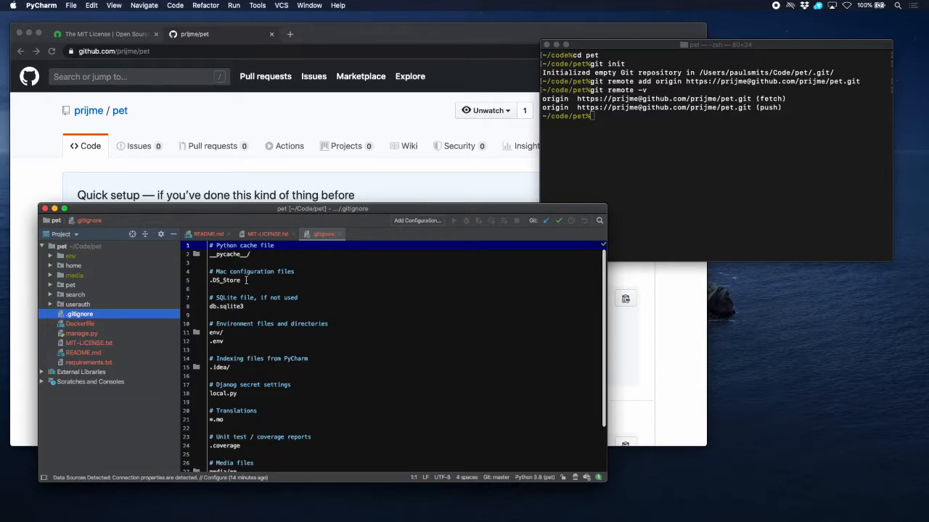
mouse_move(243, 313)
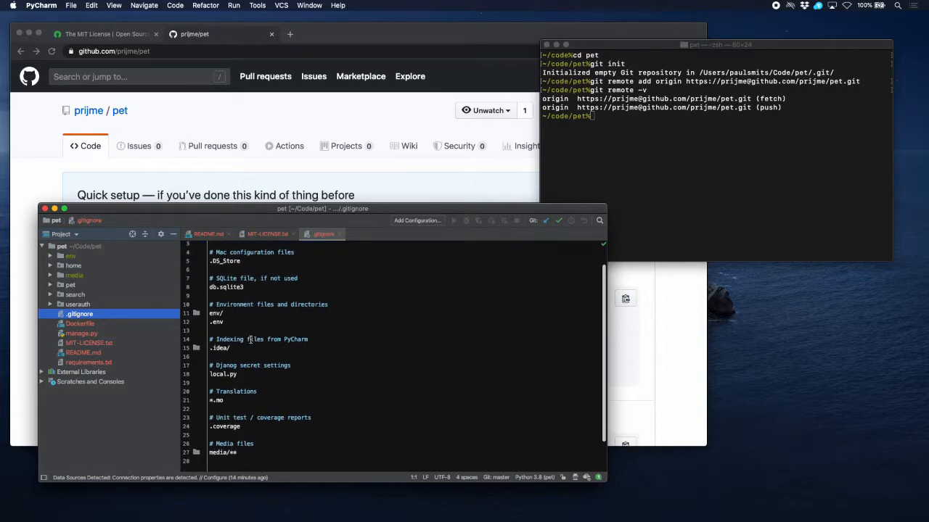
scroll(down, 3)
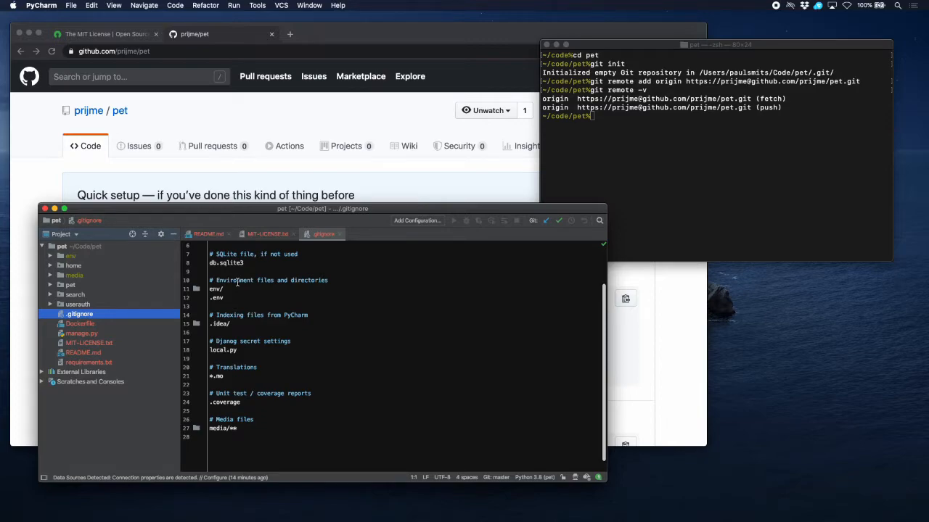
mouse_move(247, 311)
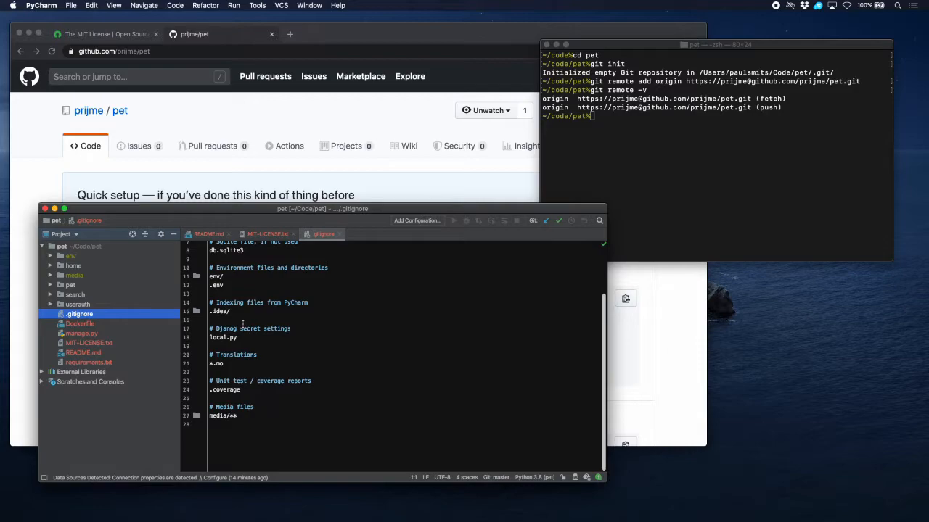
mouse_move(209, 378)
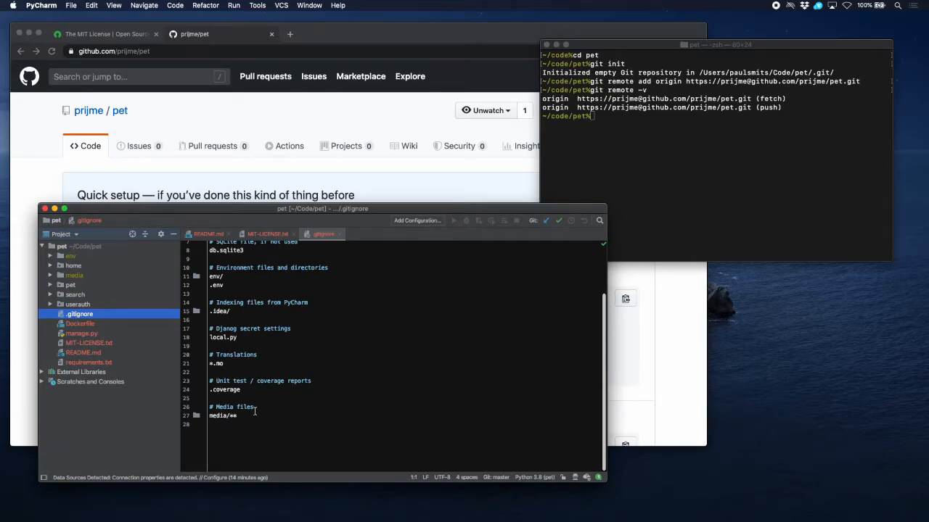
mouse_move(200, 408)
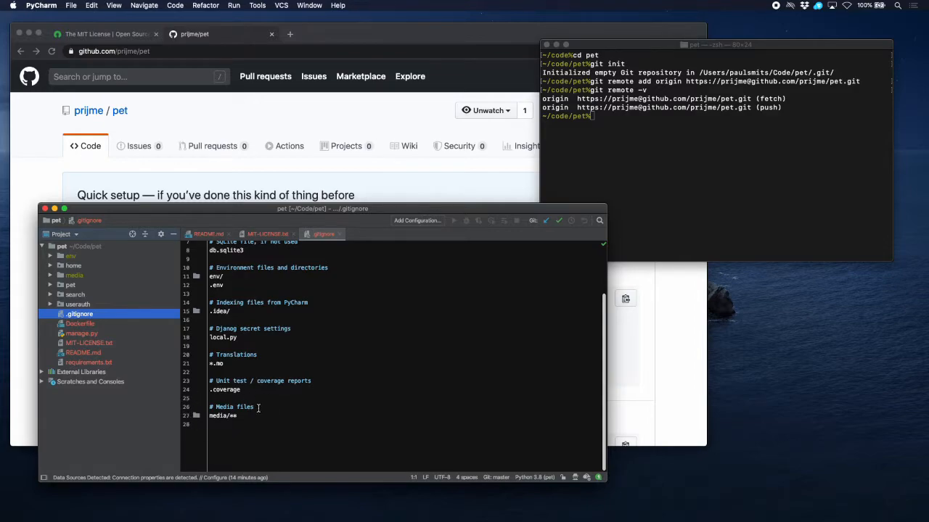
mouse_move(257, 407)
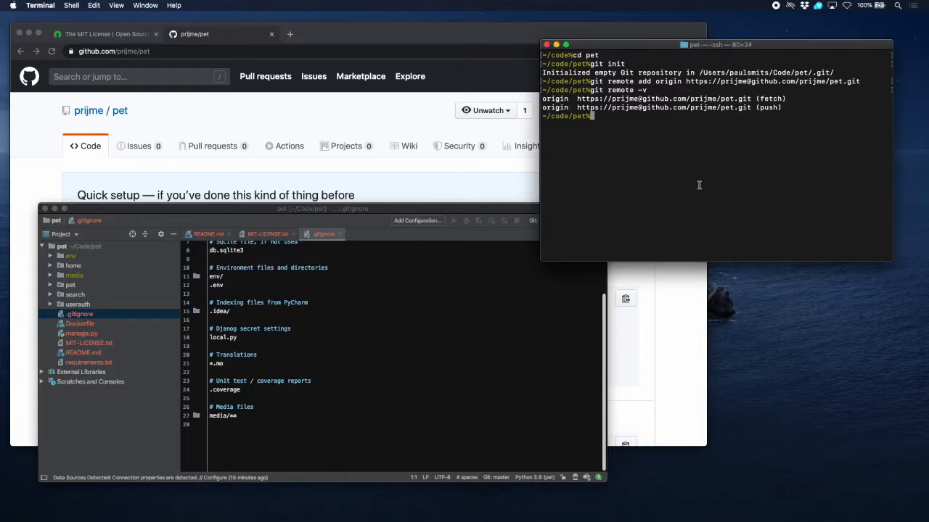
- Stage all files and commit them with the message 'initial commit'
text(git)
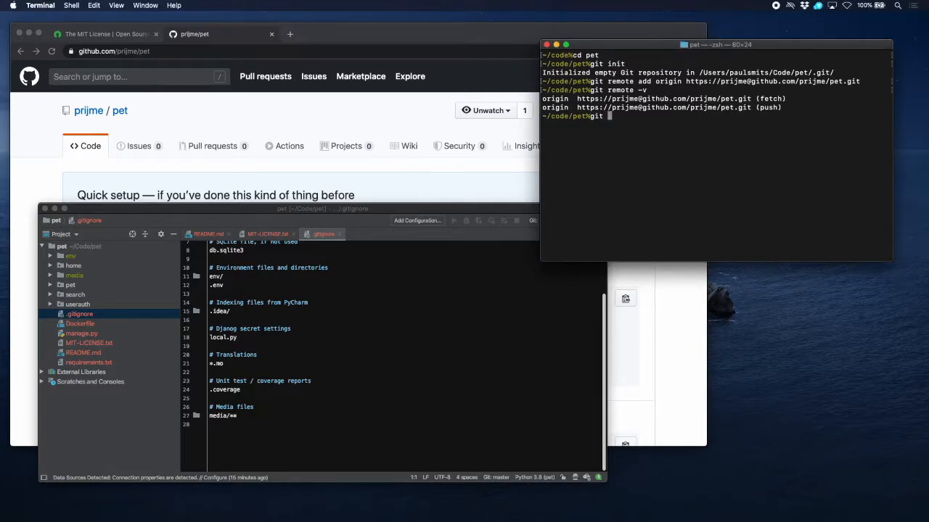
text(git add .)
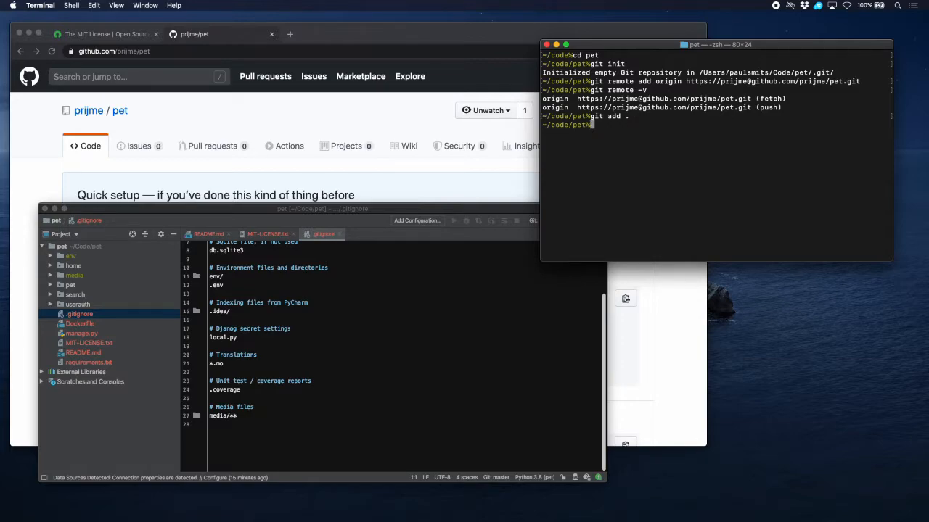
text(git commit -)
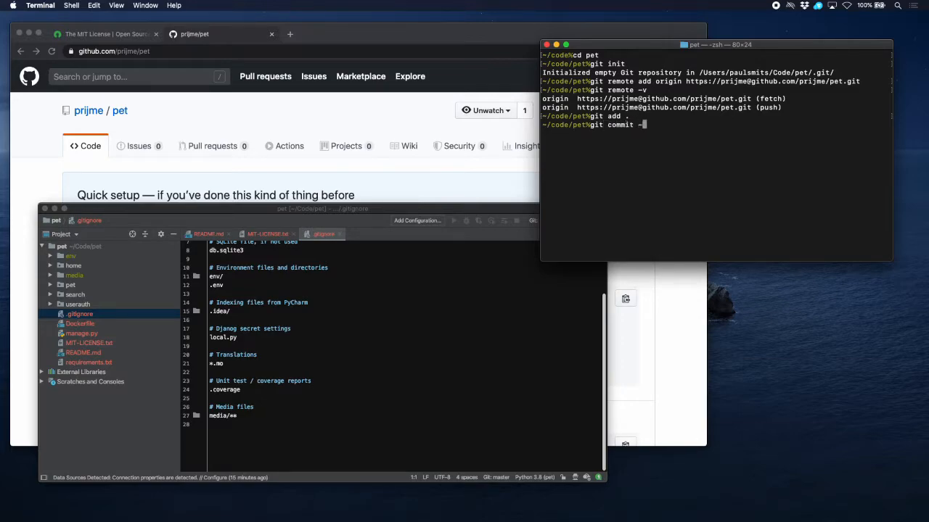
text(-m "initial)
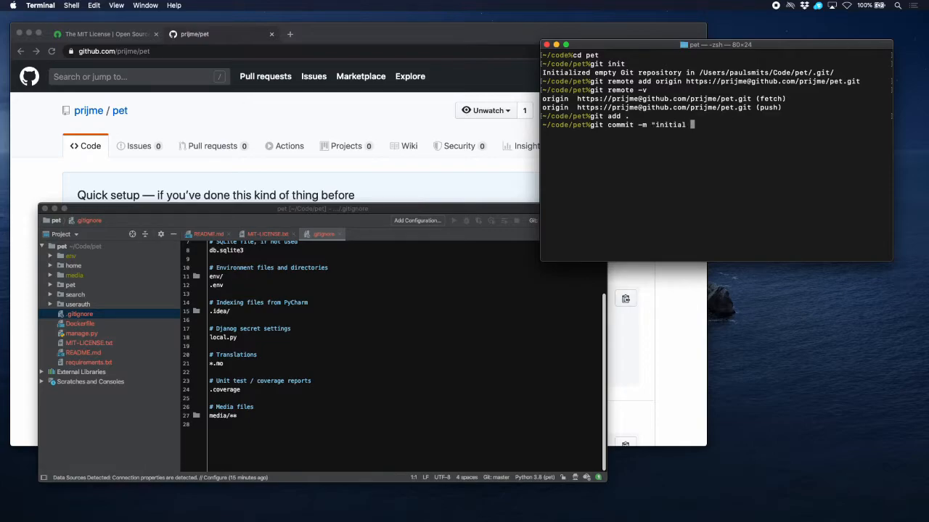
text(commit")
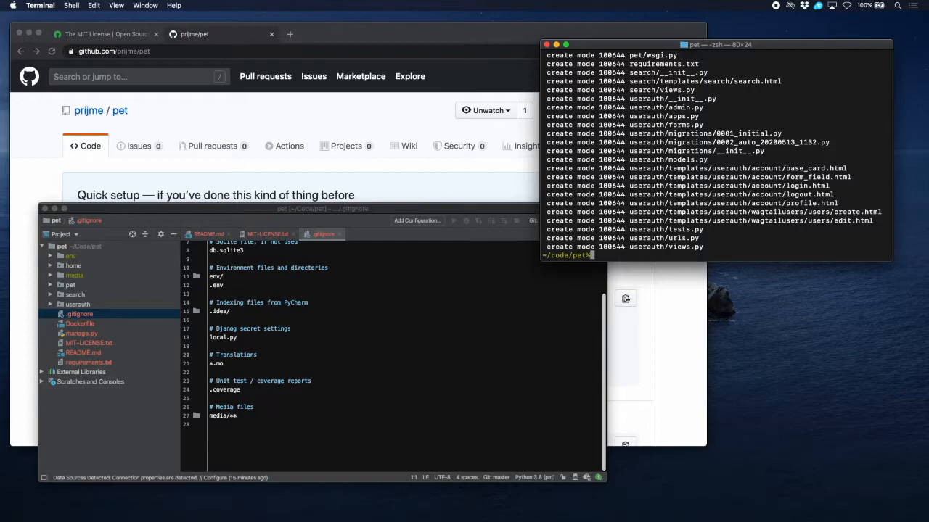
- Push master to origin with upstream tracking via git push -u origin master
text(git push)
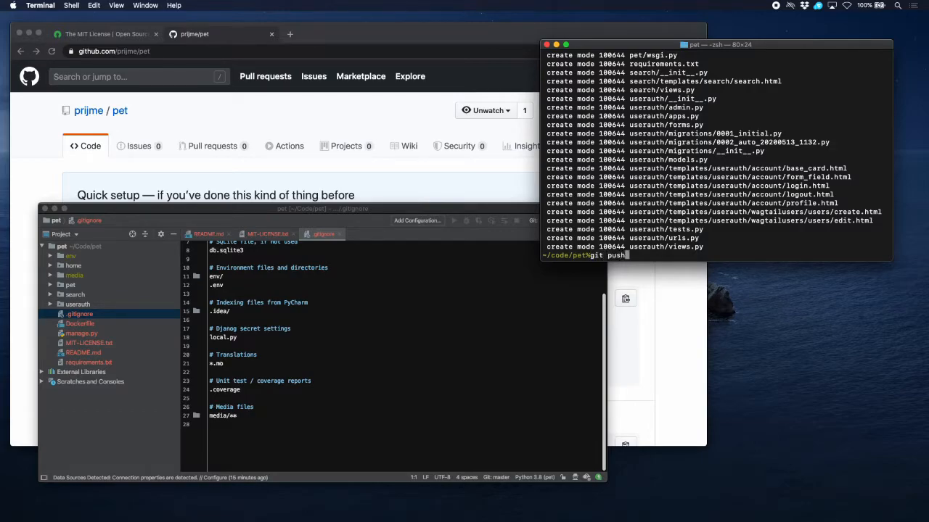
text(-u origin master)
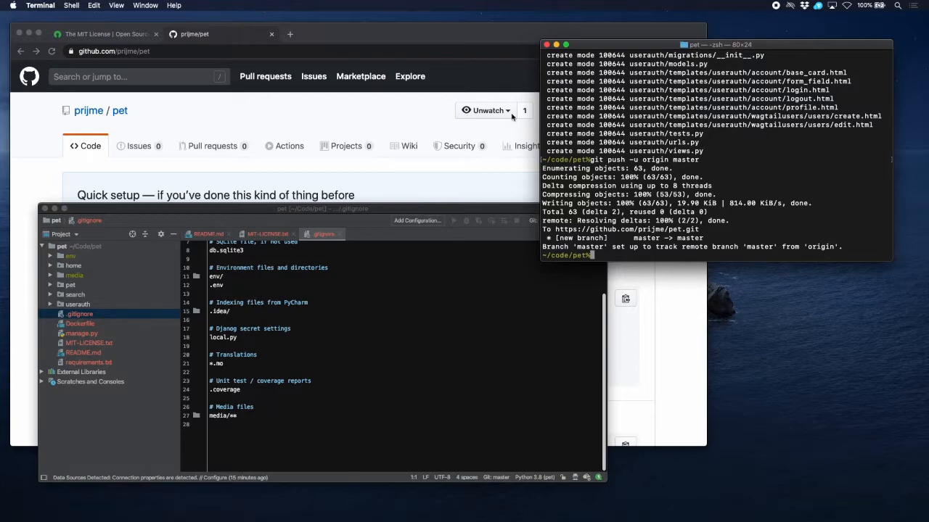
- Bring the GitHub pet repository page forward to see the pushed commit
click(194, 35)
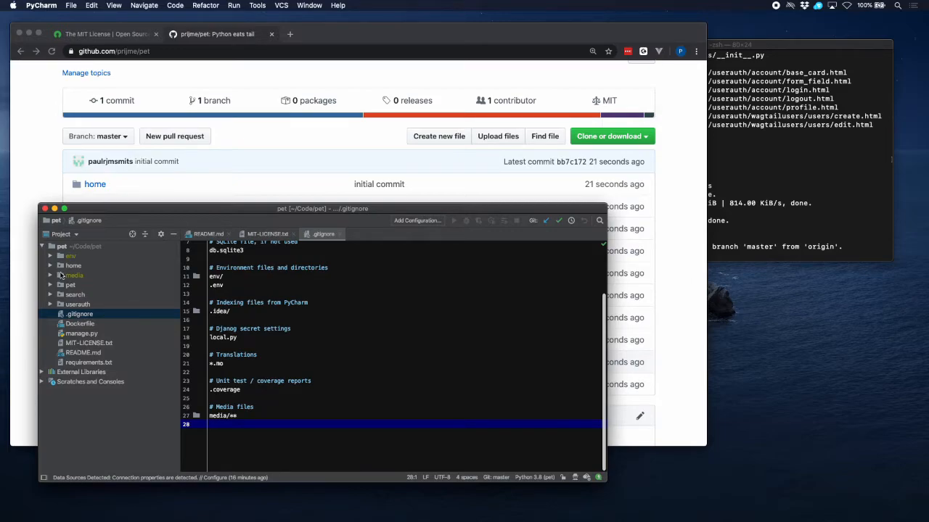
mouse_move(58, 276)
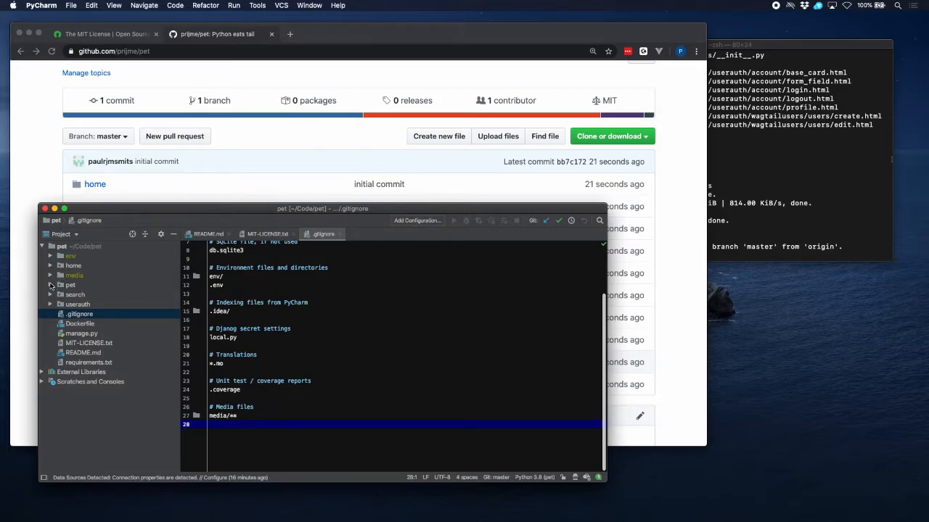
- Create an empty local.py in the pet settings folder next to base.py, dev.py and production.py
click(50, 285)
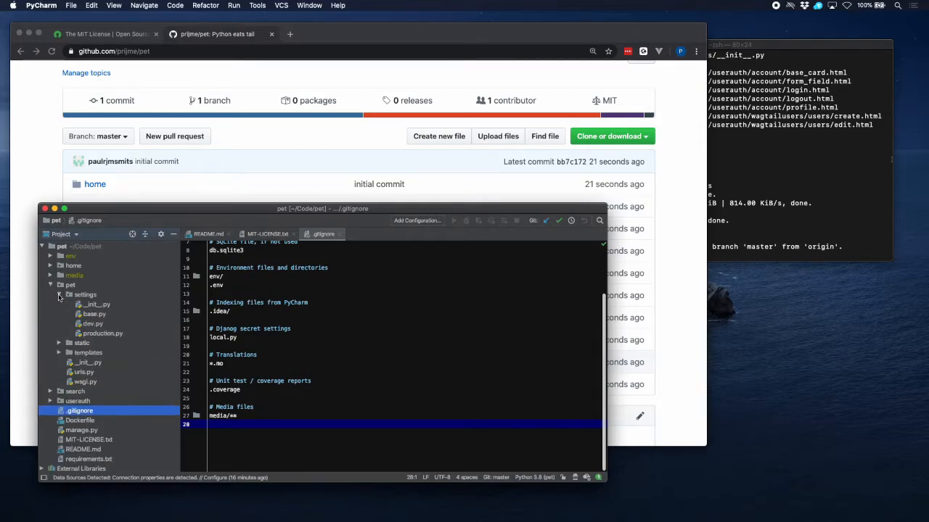
click(95, 313)
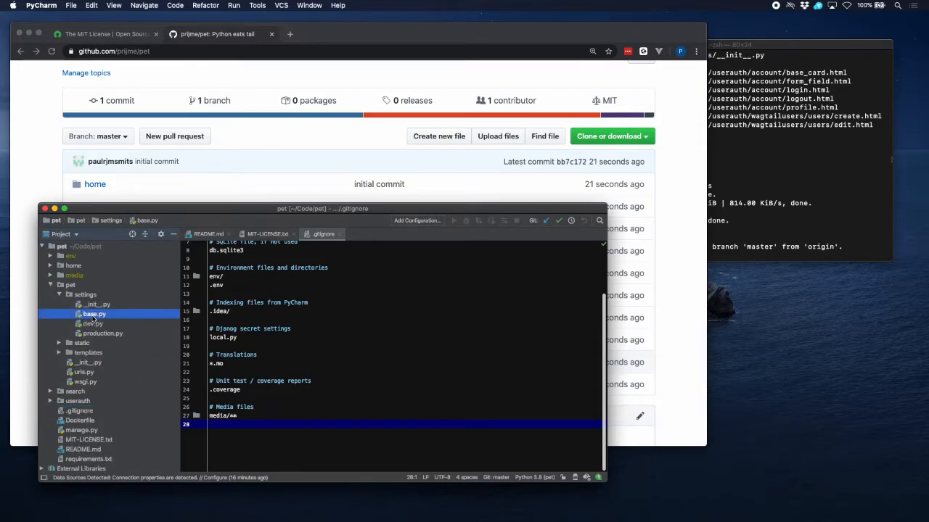
click(101, 332)
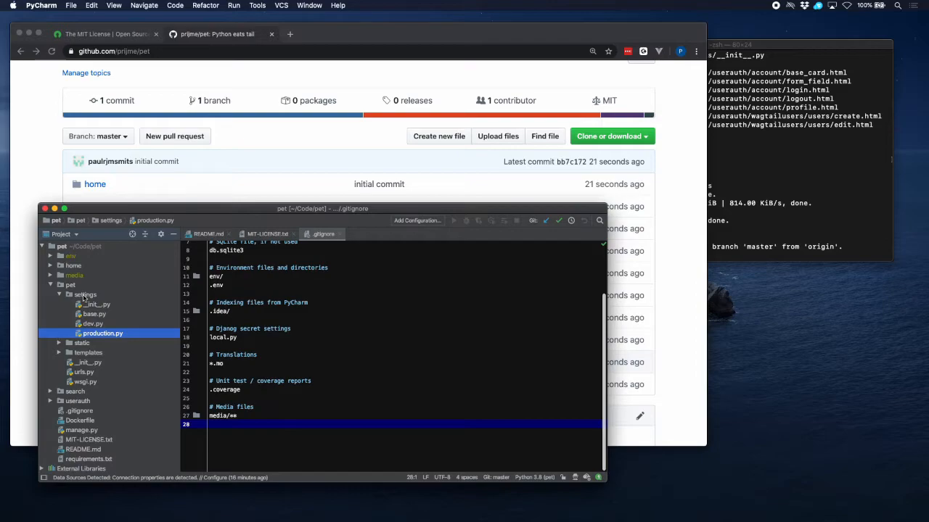
right_click(75, 293)
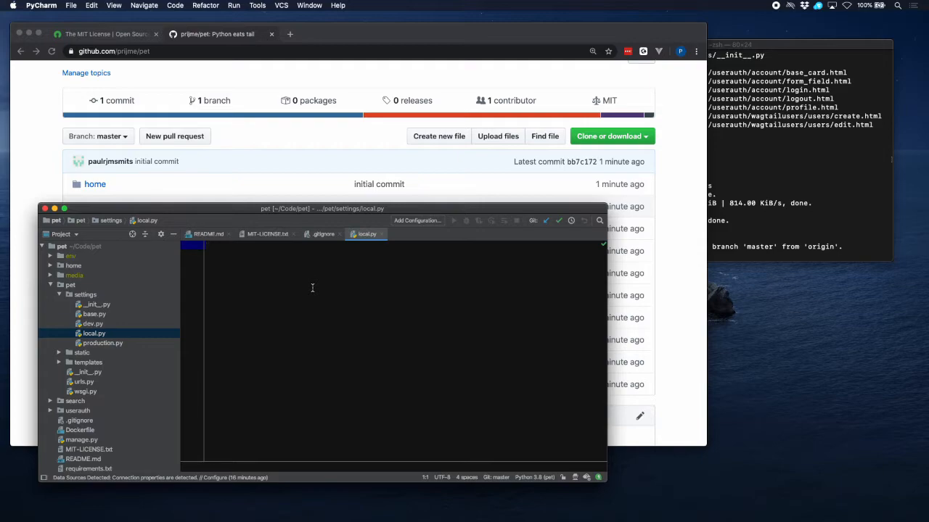
mouse_move(144, 317)
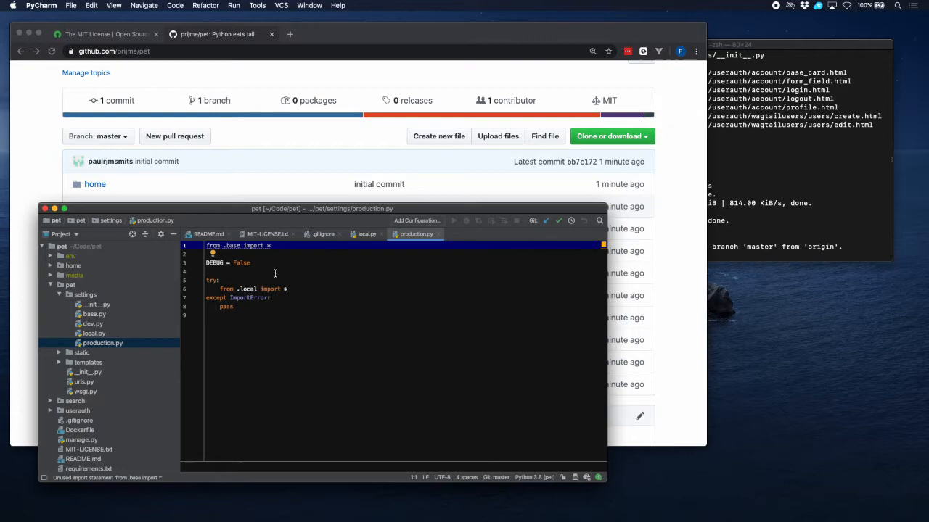
mouse_move(131, 333)
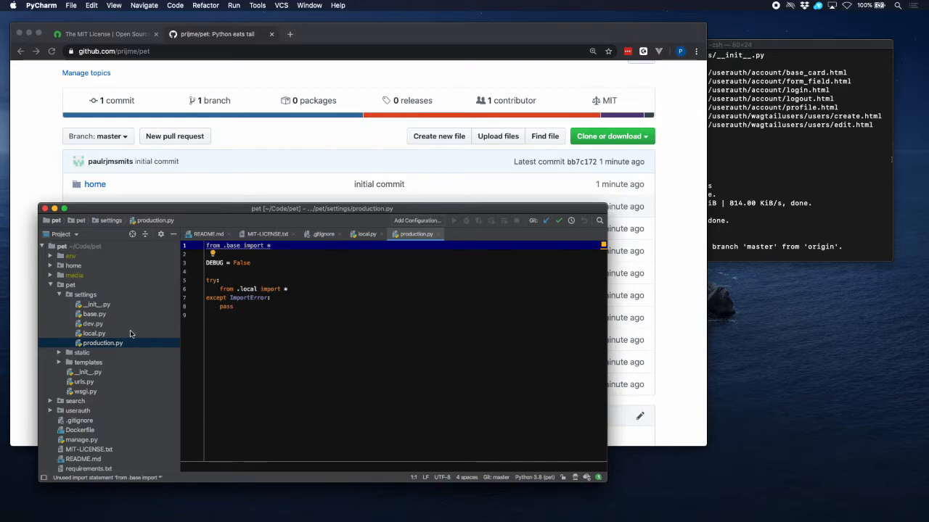
- Confirm dev.py and production.py import from .local, then return to the empty local.py
click(92, 332)
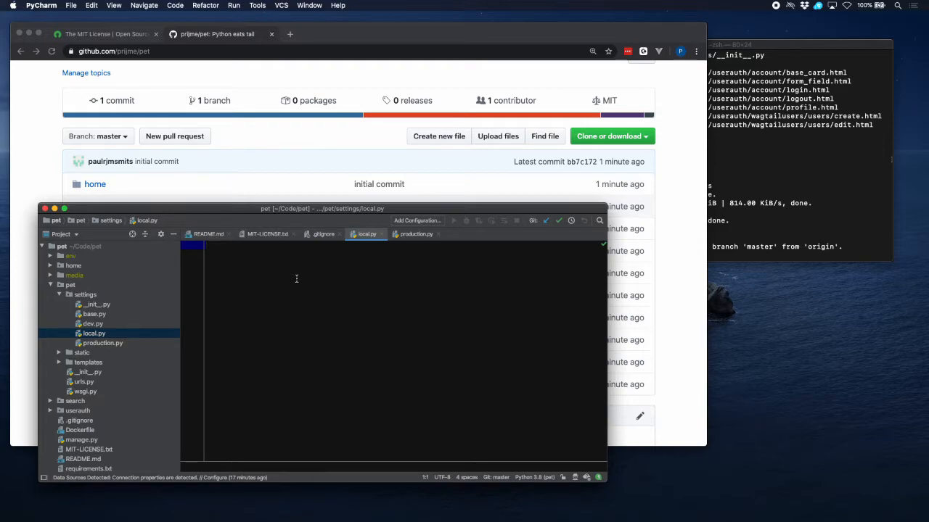
mouse_move(125, 332)
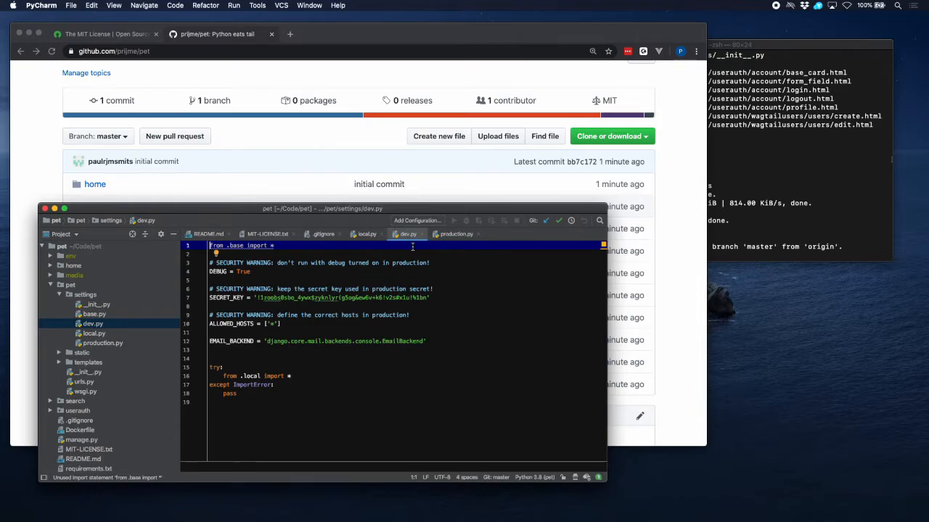
click(366, 234)
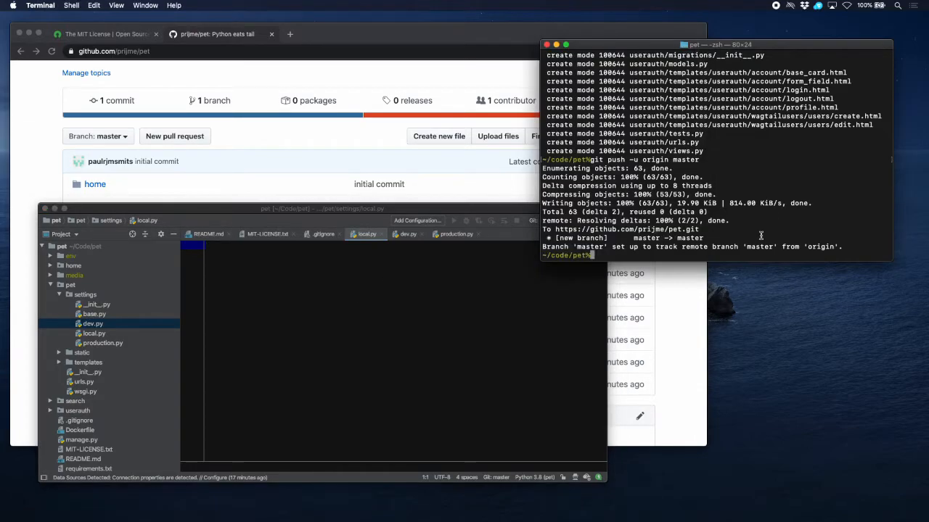
- Start the Django interactive shell with python3 manage.py shell
click(93, 332)
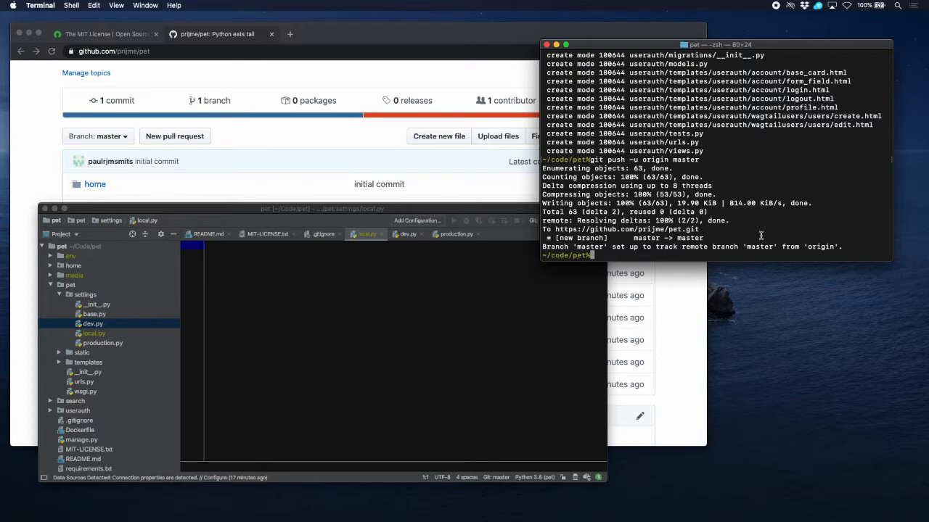
mouse_move(737, 254)
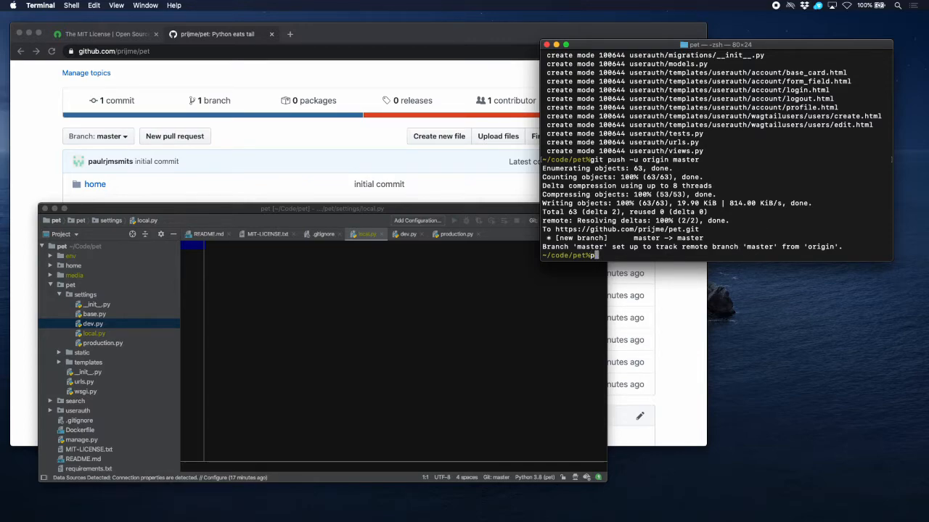
text(python3 manage.py shell)
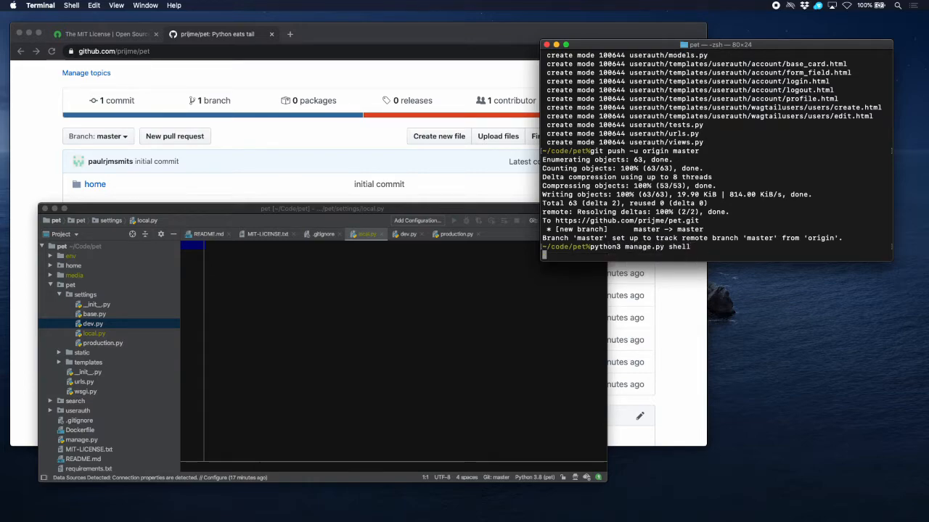
key(Enter)
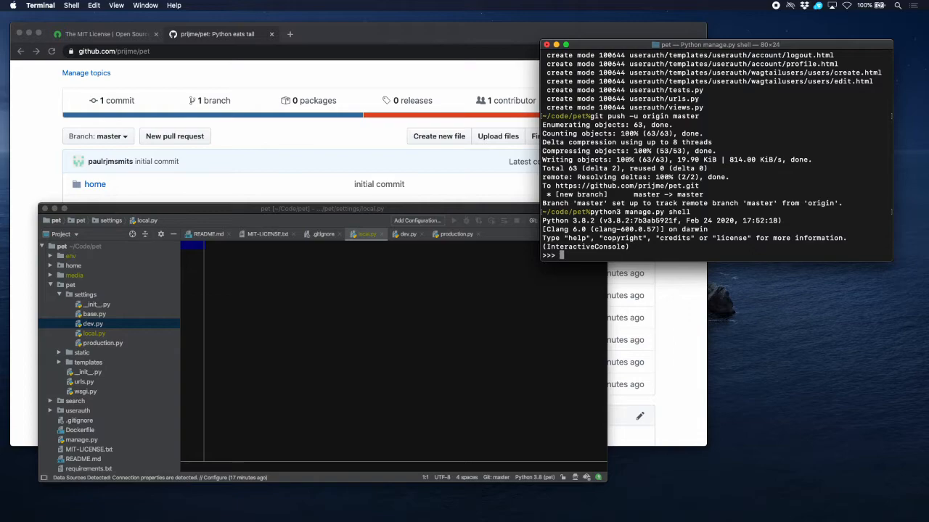
- Import get_random_secret_key from django.core.management.utils and generate a new secret key
text(from django.core.management.utils i)
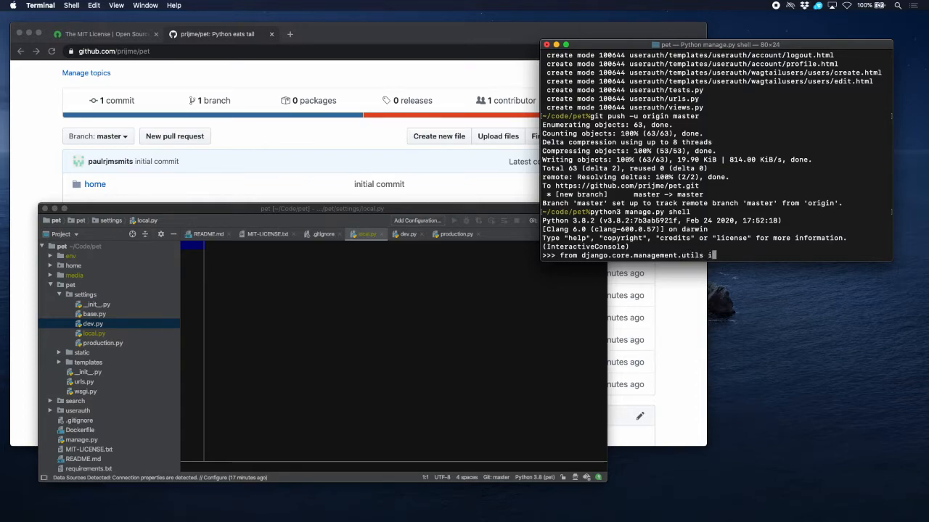
text(mport g)
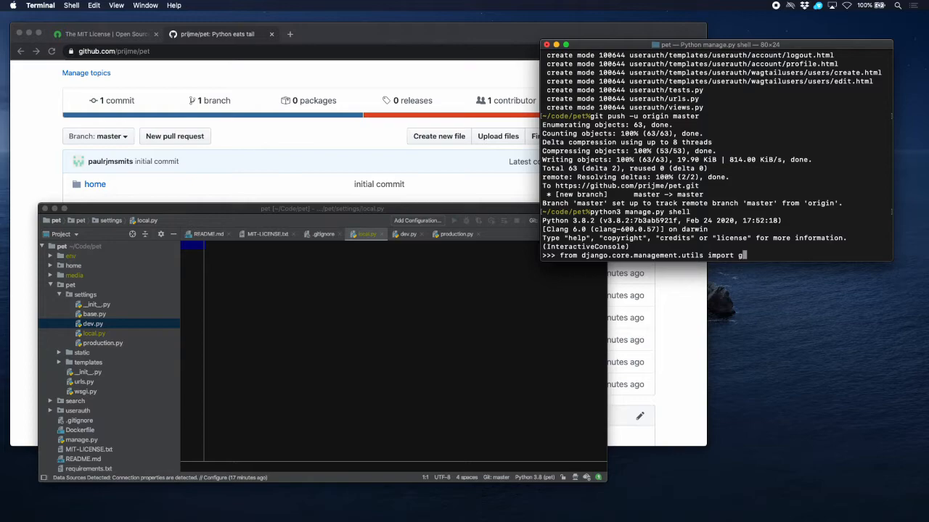
text(et_random_s)
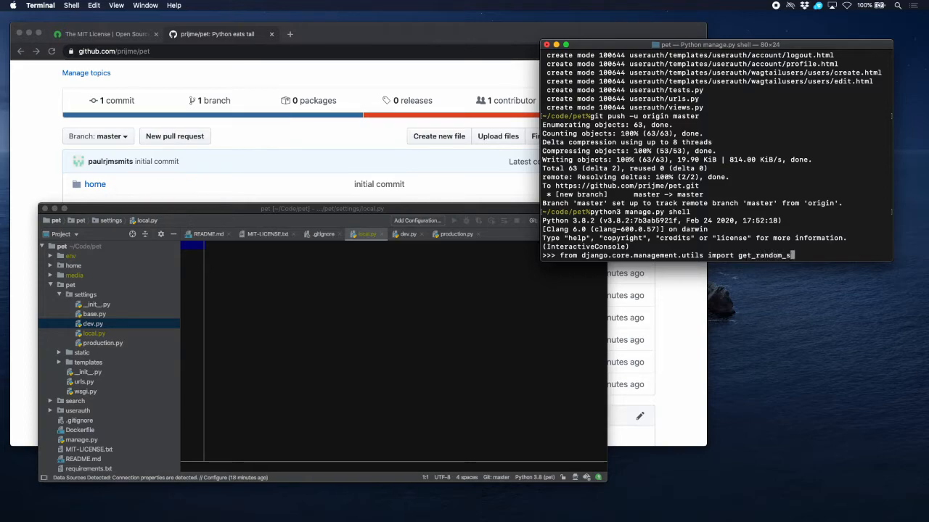
text(ecret_key)
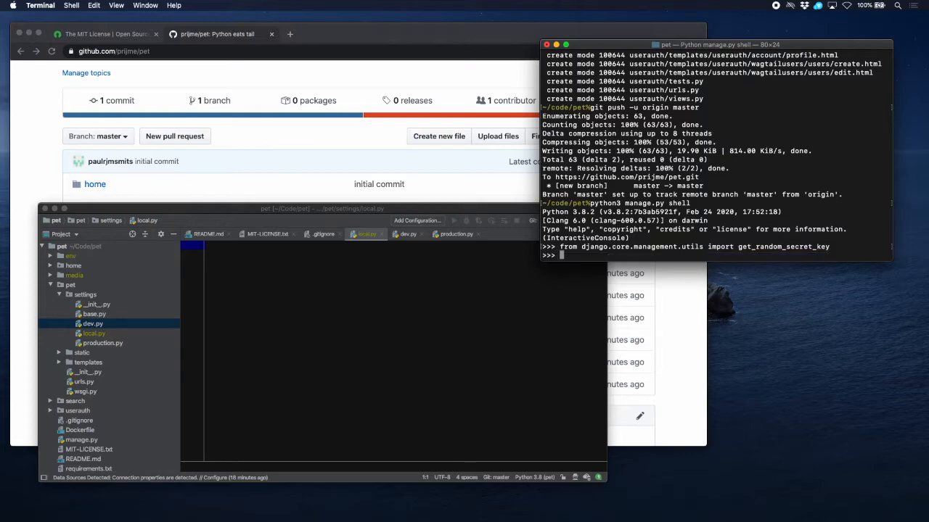
text(get_)
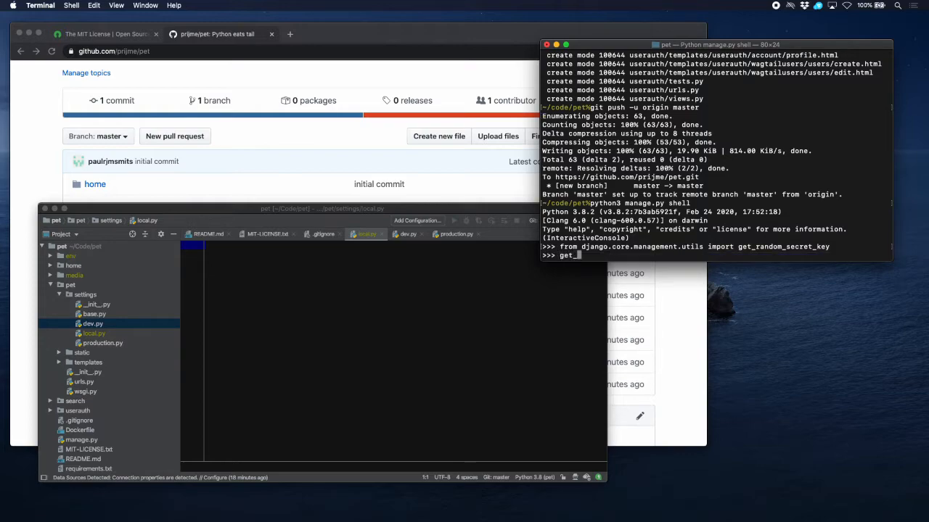
text(random_sec)
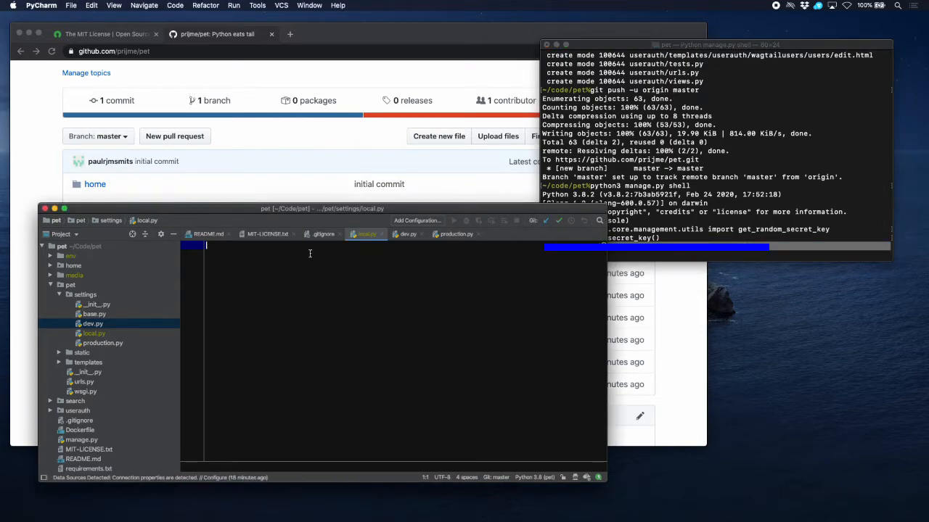
- Define SECRET_KEY in local.py with the generated key as its value
text(SECRET)
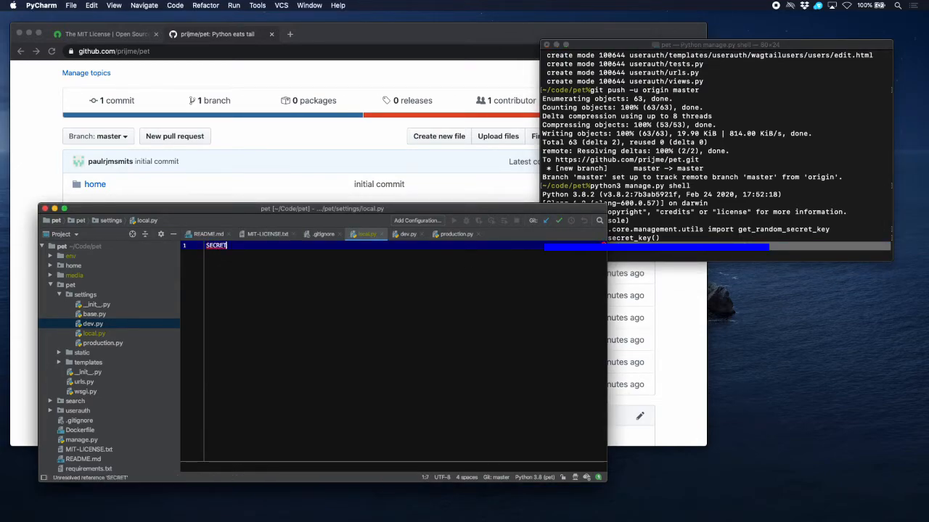
text(_KEY =)
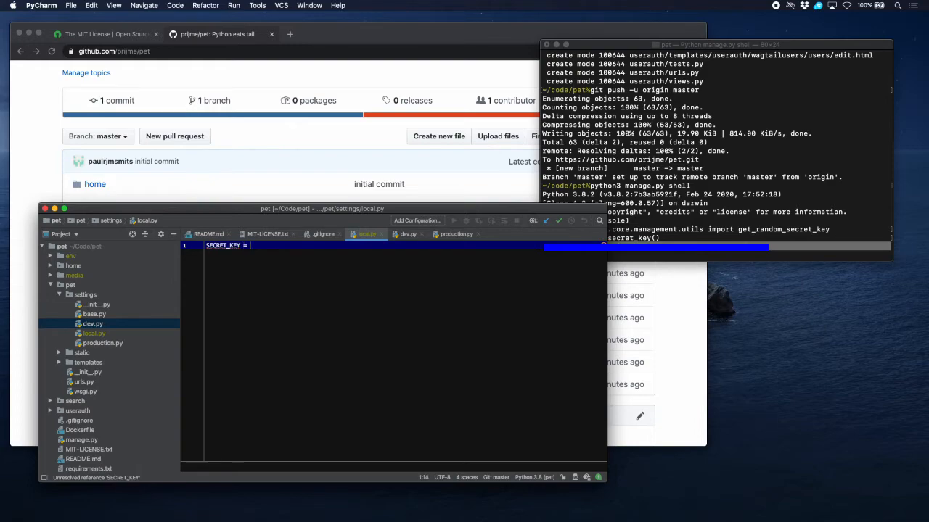
key(enter)
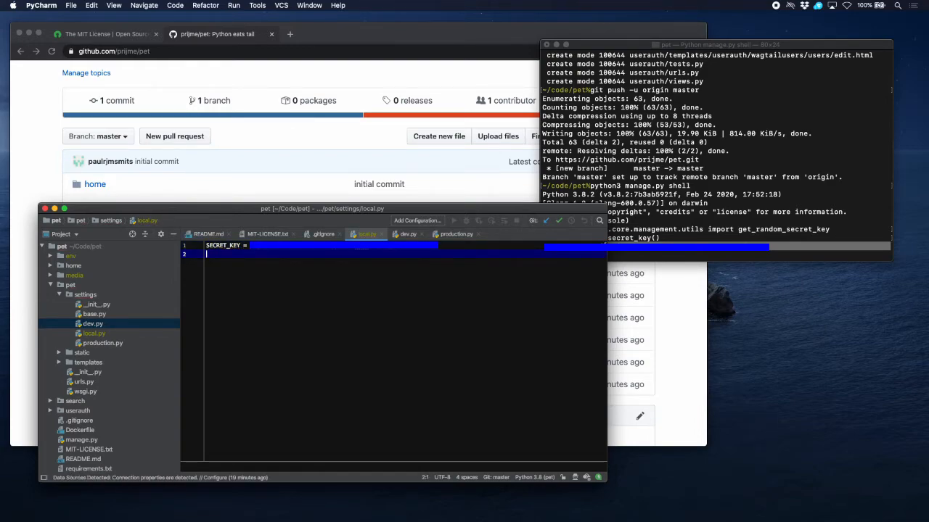
key(enter)
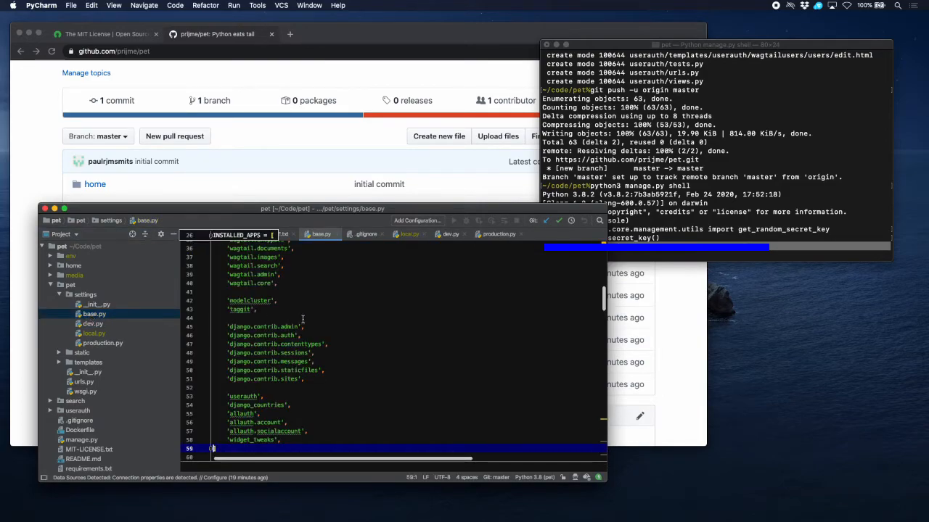
- Move the DATABASES block for db_pet from base.py into local.py
scroll(down, 3)
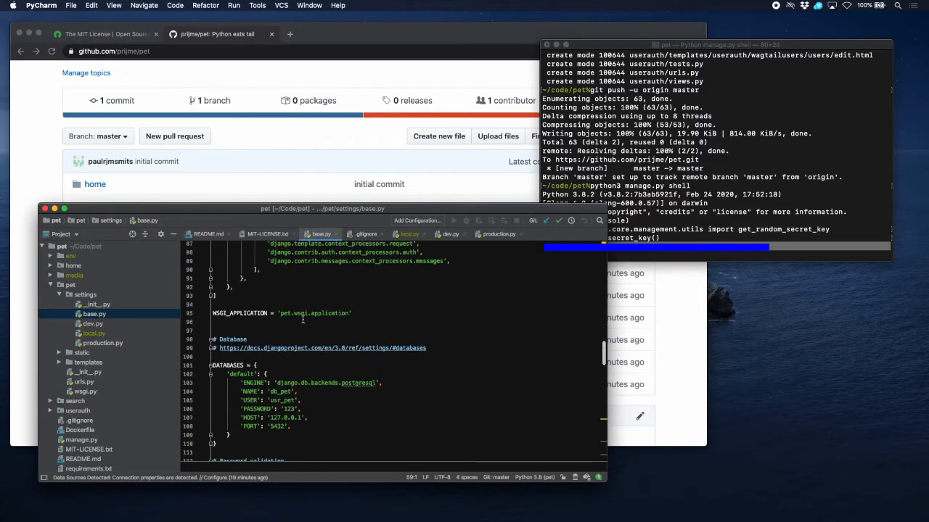
scroll(down, 3)
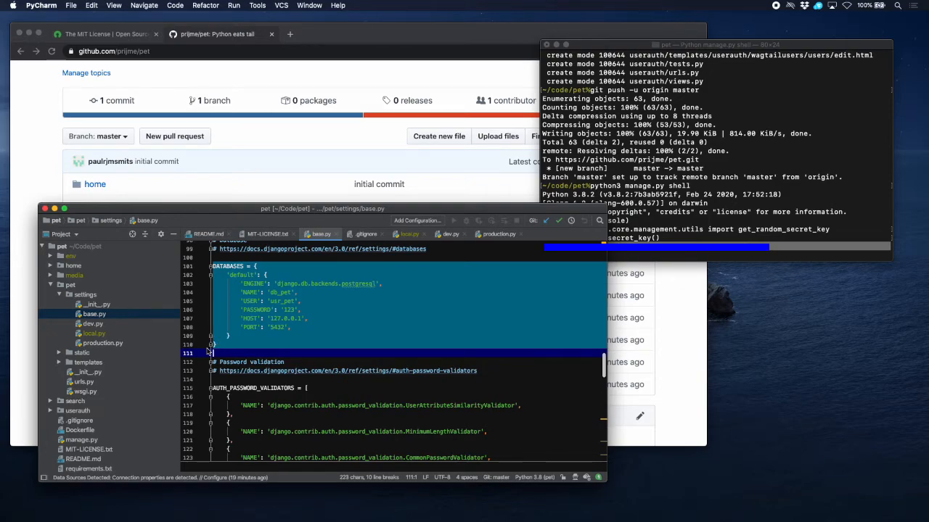
click(217, 283)
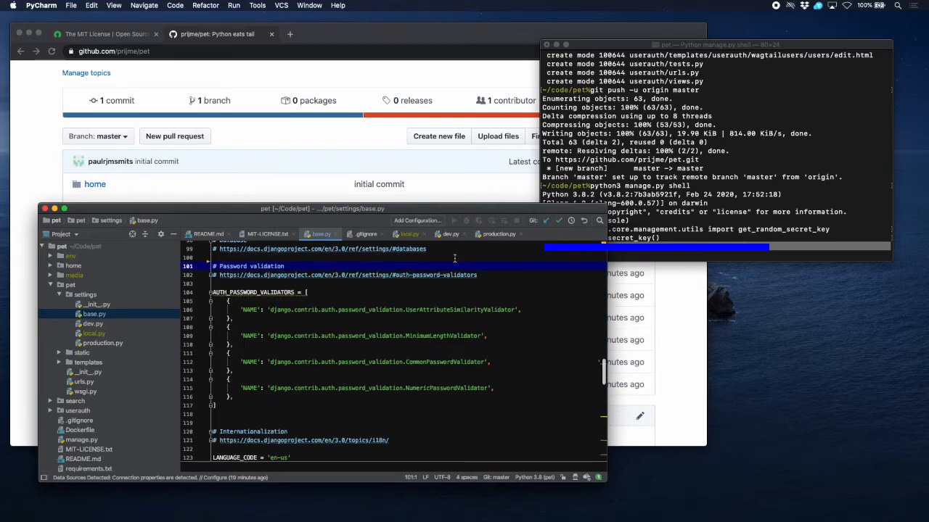
click(409, 233)
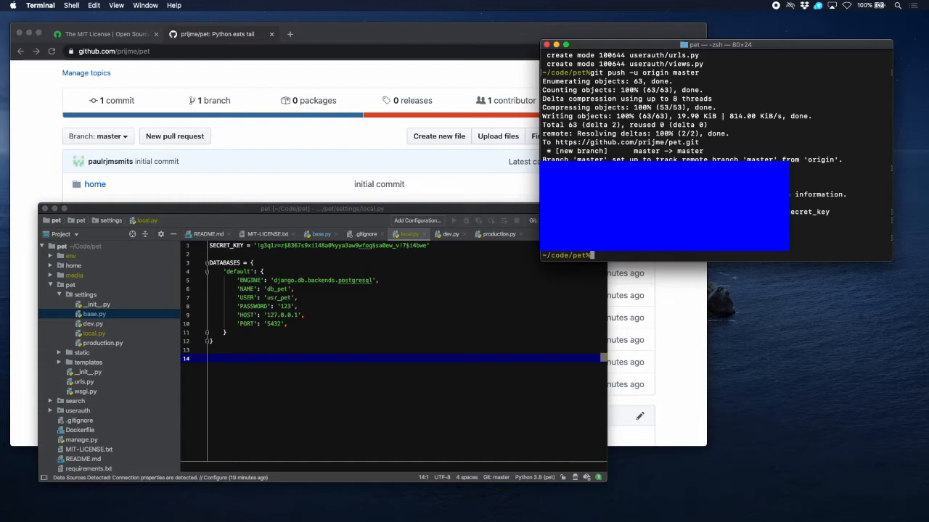
- In psql, change the usr_pet database user's password with ALTER USER ... WITH PASSWORD
text(PSQL)
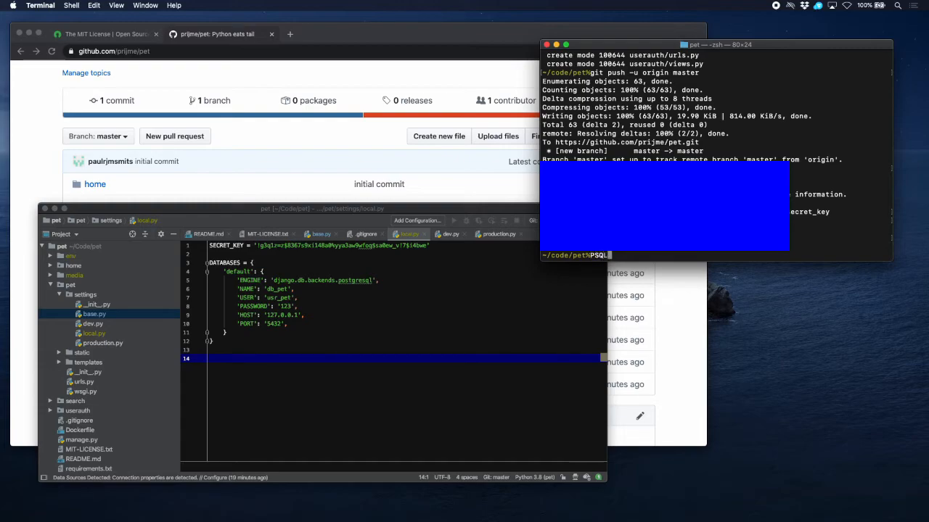
text(psql)
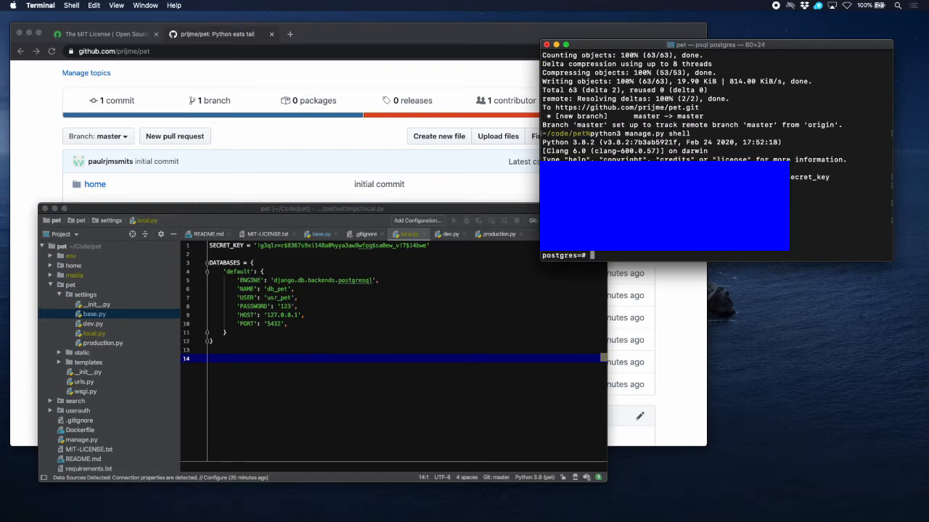
text(ALTER)
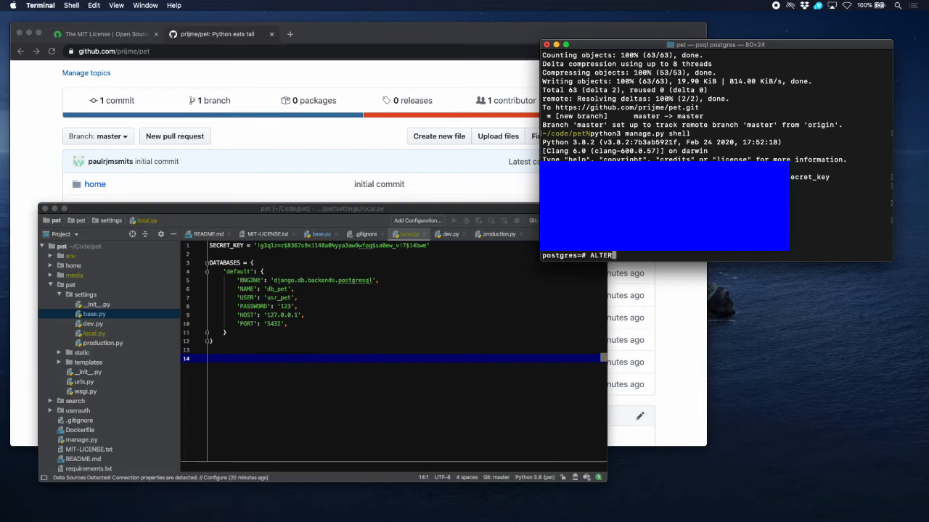
text(USER usr_pet)
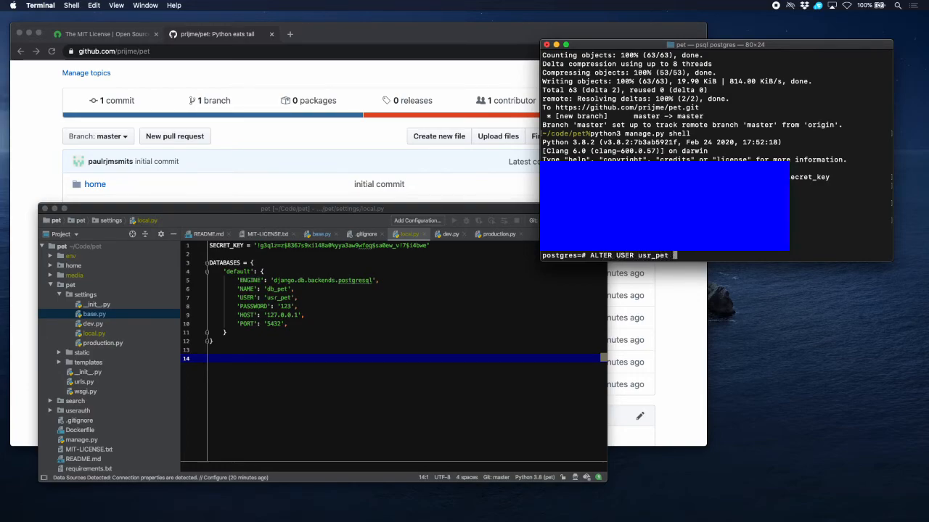
text(WITH PASSWORD)
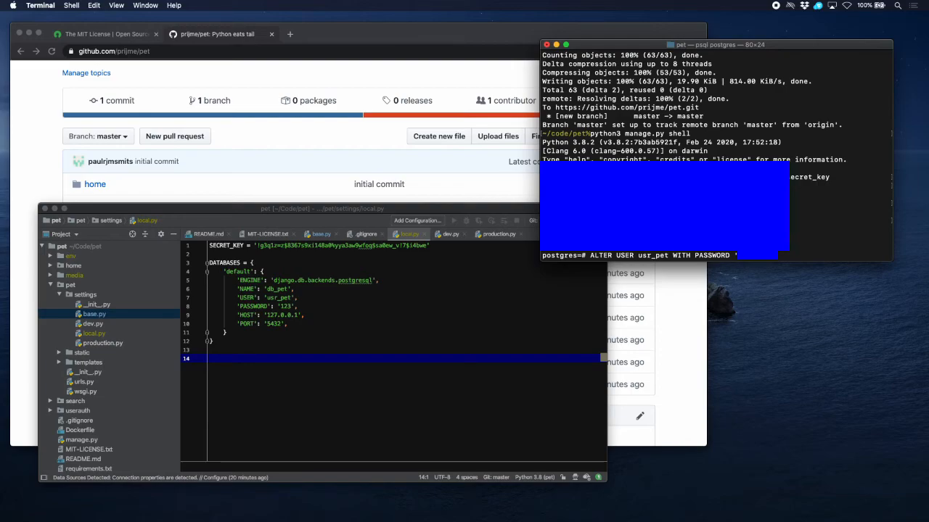
text(';)
text(\q)
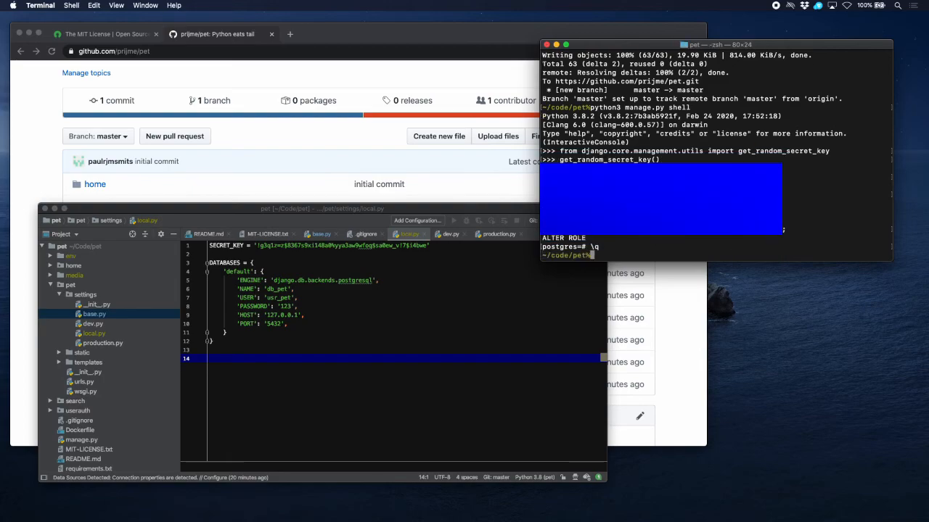
mouse_move(357, 316)
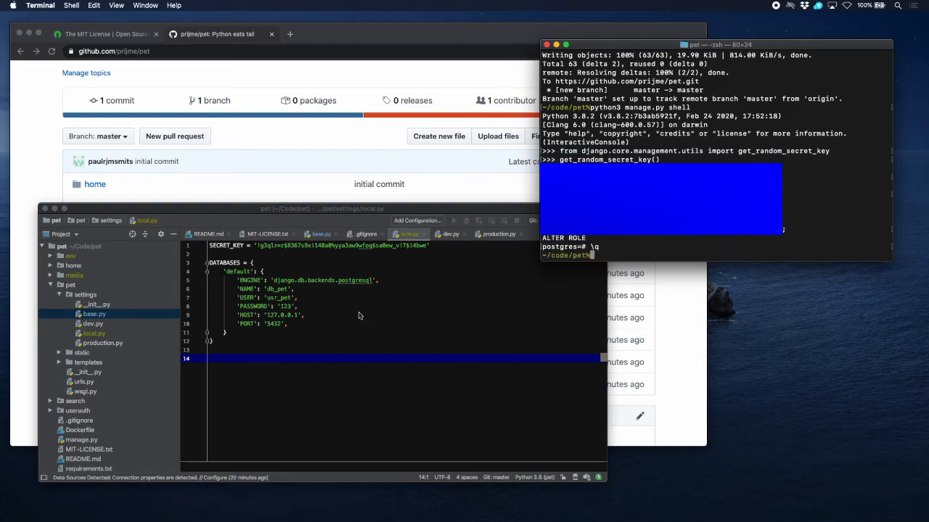